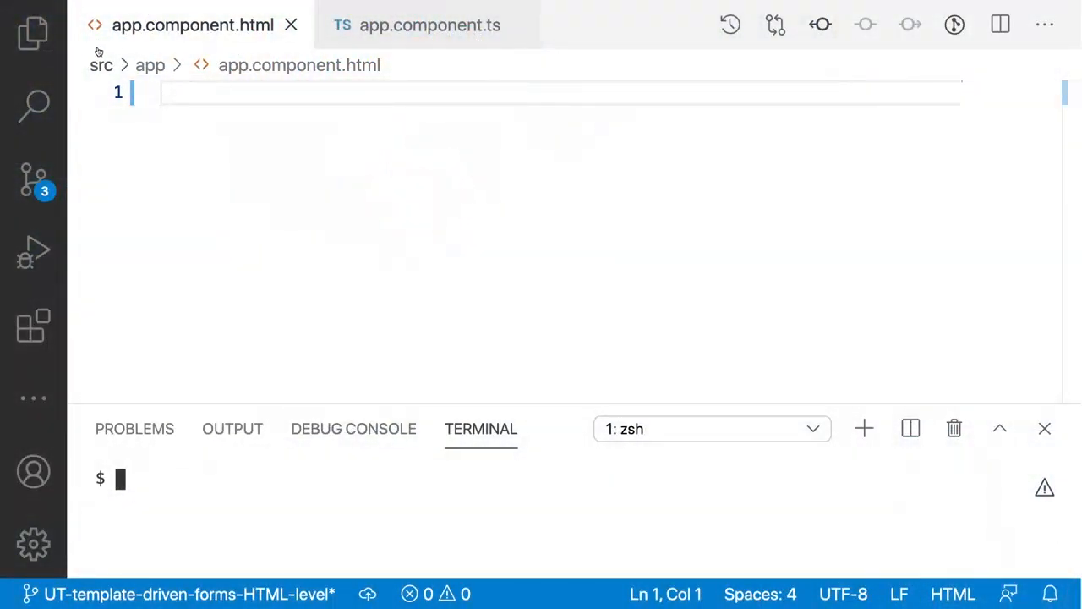
Type a <form> with two <input> placeholders separated by <br> tags in app.component.html
{"action": "left_click", "coordinate": [34, 32]}
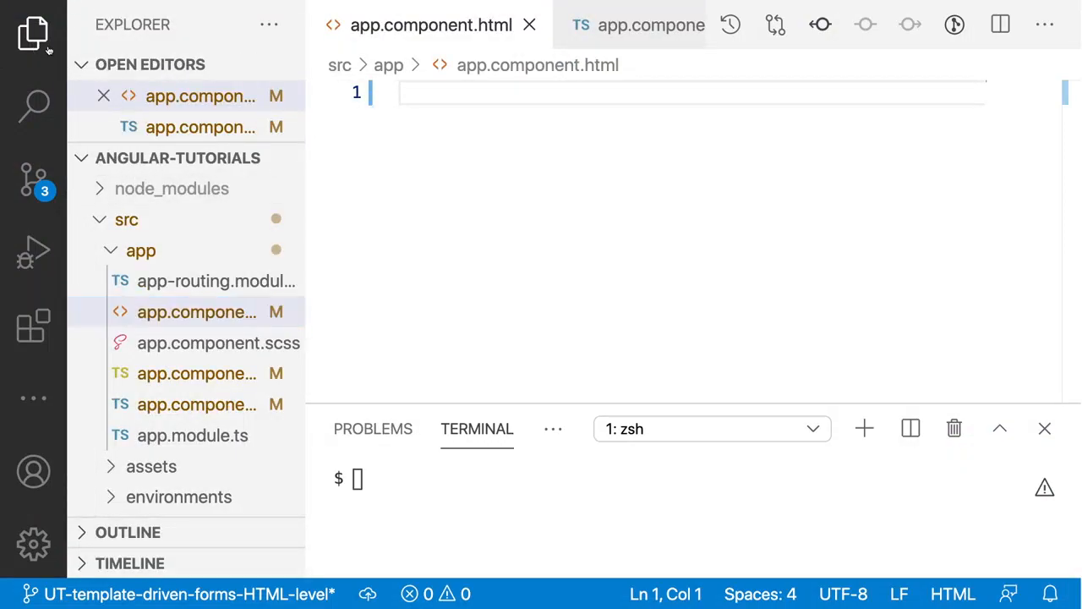
{"action": "left_click", "coordinate": [33, 34]}
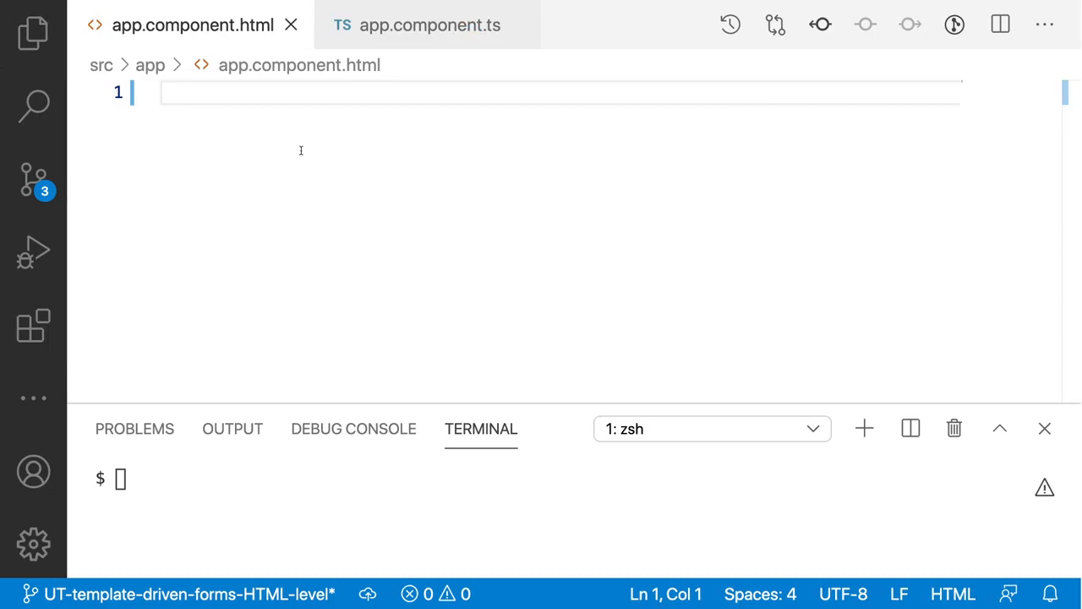
{"action": "type", "text": "<form>"}
{"action": "type", "text": "<input placeholder=\"username\"/>"}
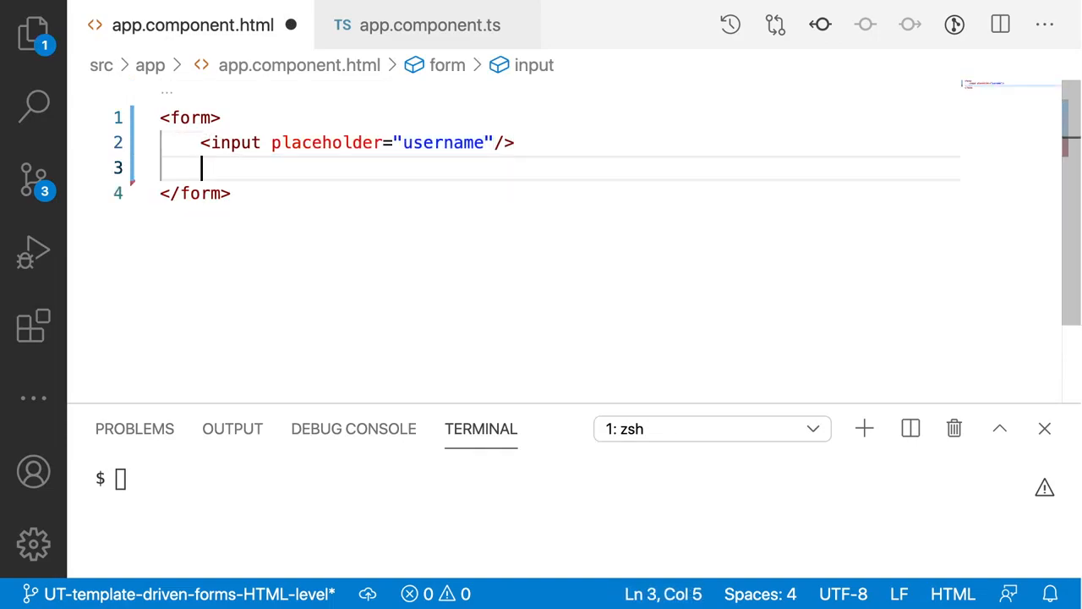
{"action": "type", "text": "<br>"}
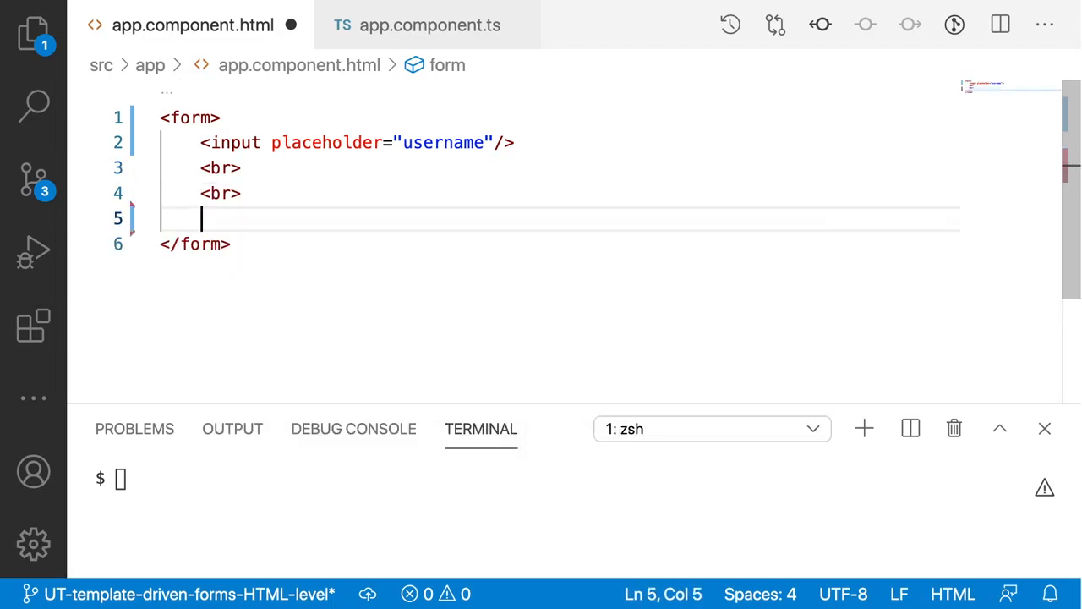
{"action": "type", "text": "<input placeholder=\"password\" />"}
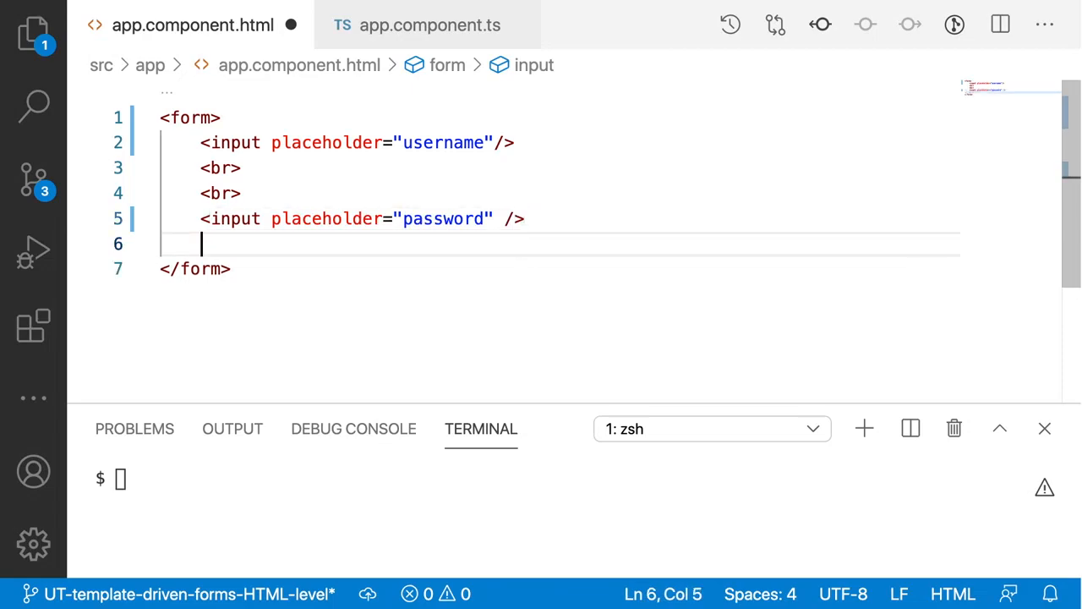
{"action": "type", "text": "<br>"}
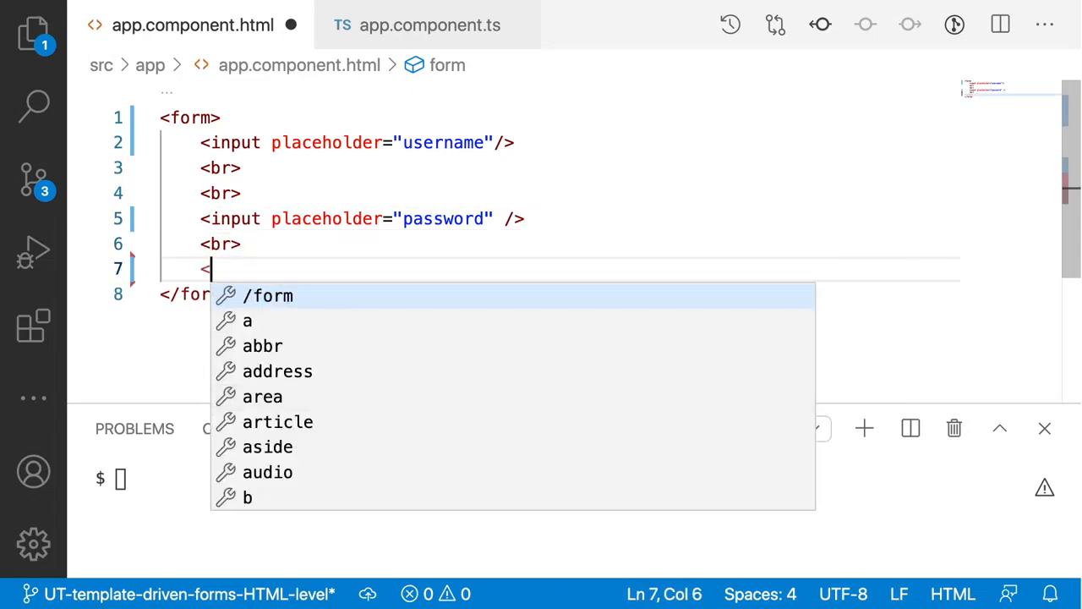
Add a <button type="submit">Login</button> on a new line and save
{"action": "key", "text": "Enter"}
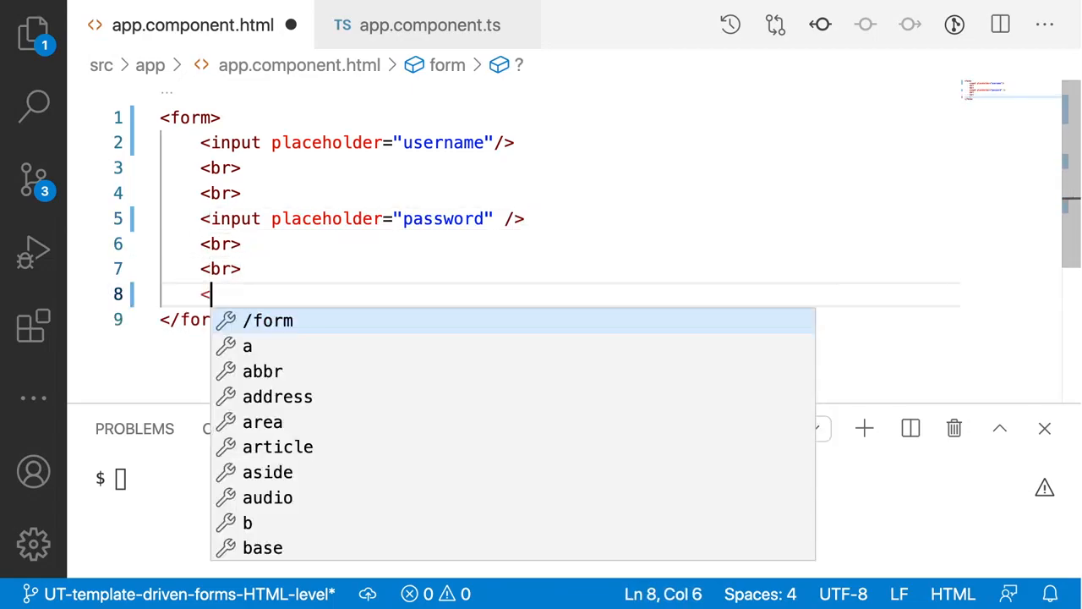
{"action": "type", "text": "button type=\"submit\"></button>"}
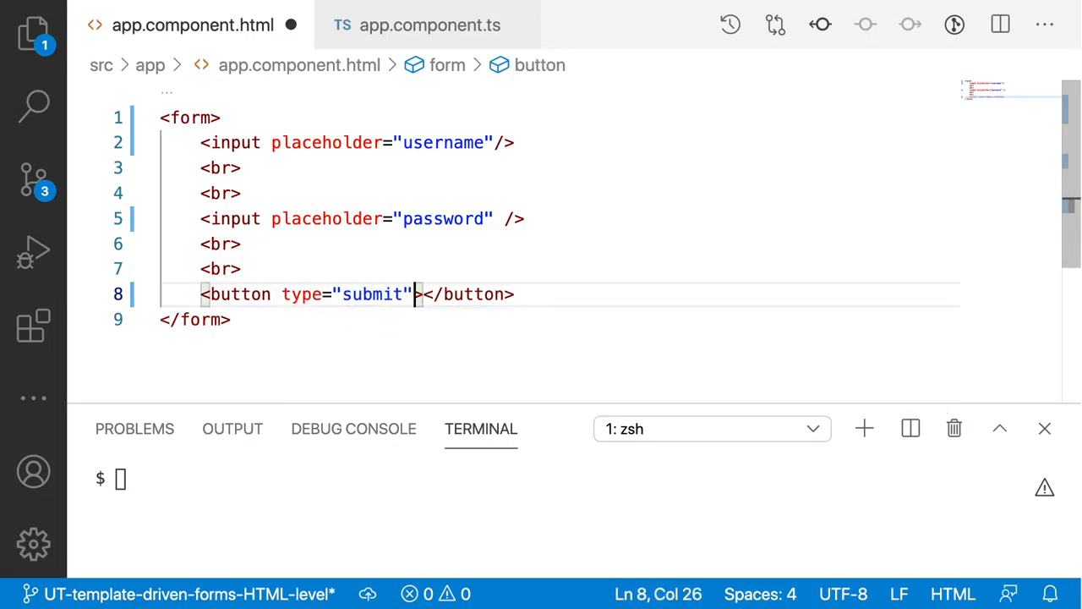
{"action": "type", "text": "L"}
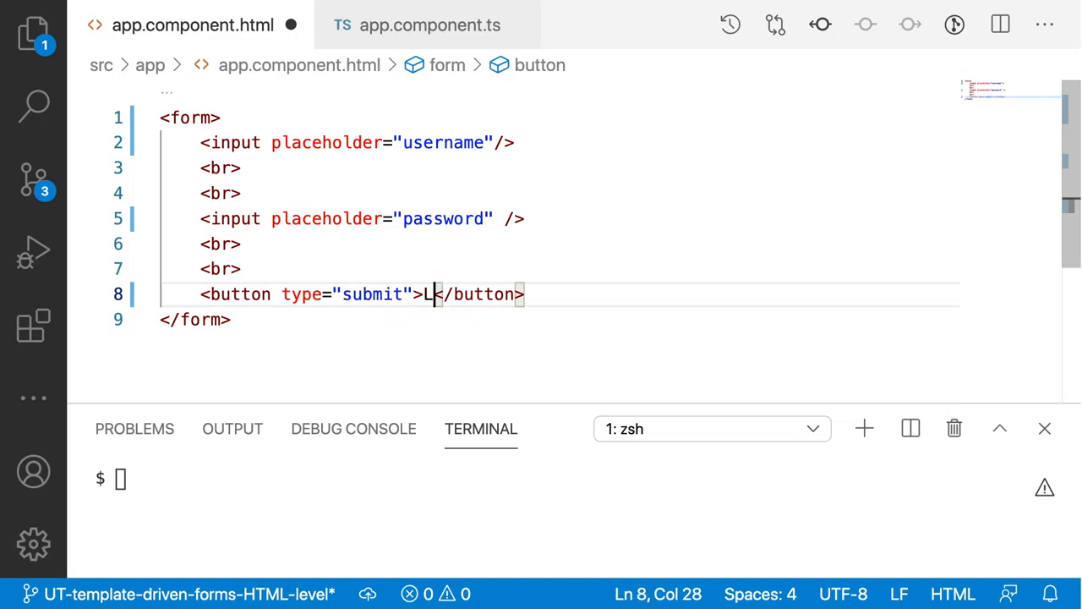
{"action": "type", "text": "ogin"}
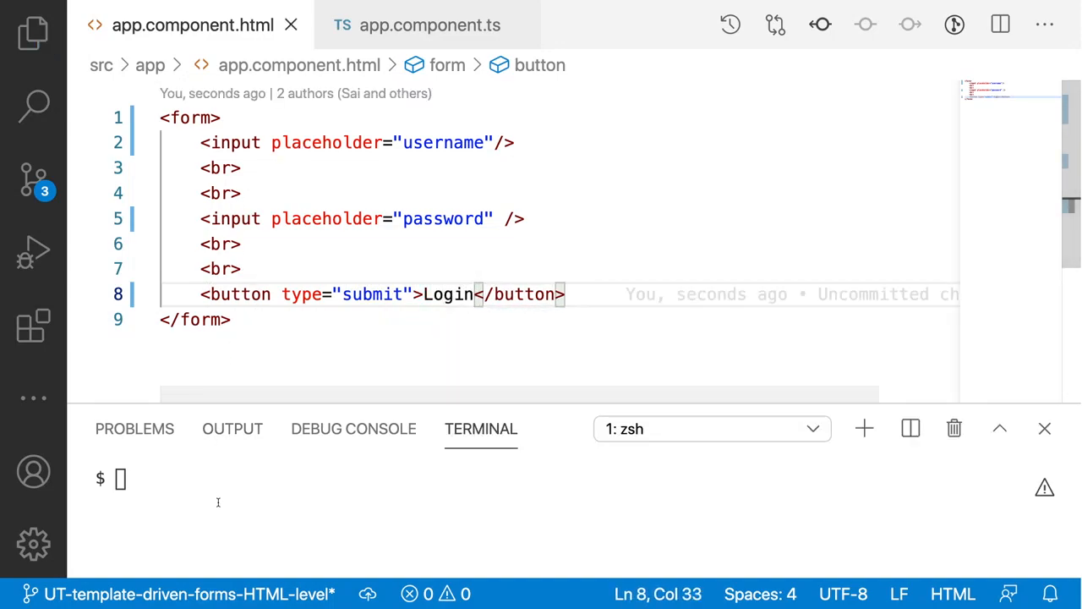
{"action": "type", "text": "ng"}
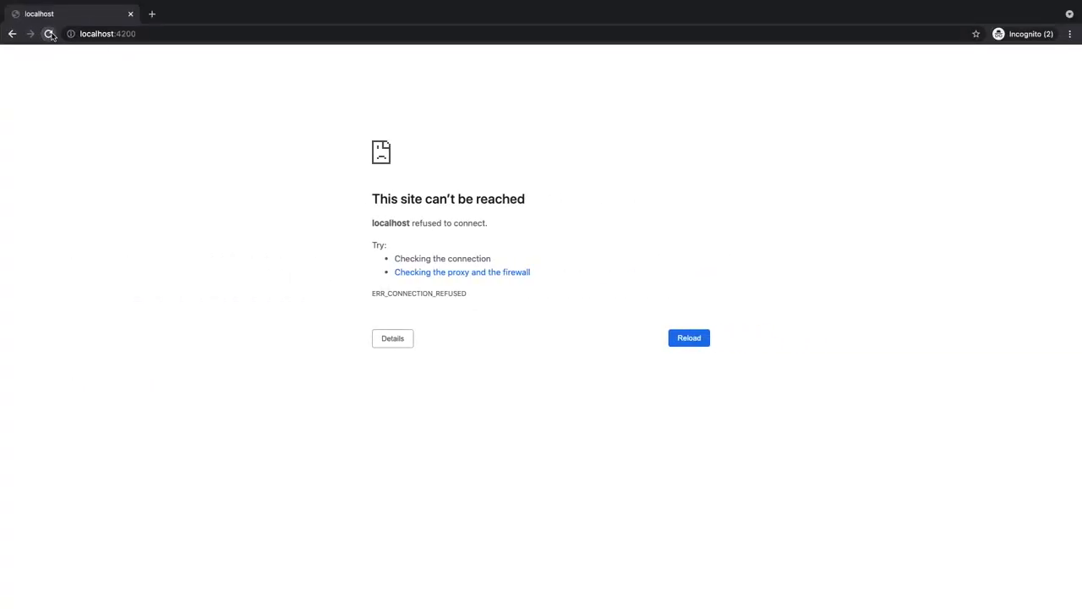
Reload localhost:4200 to render the username and password fields and Login button
{"action": "left_click", "coordinate": [688, 338]}
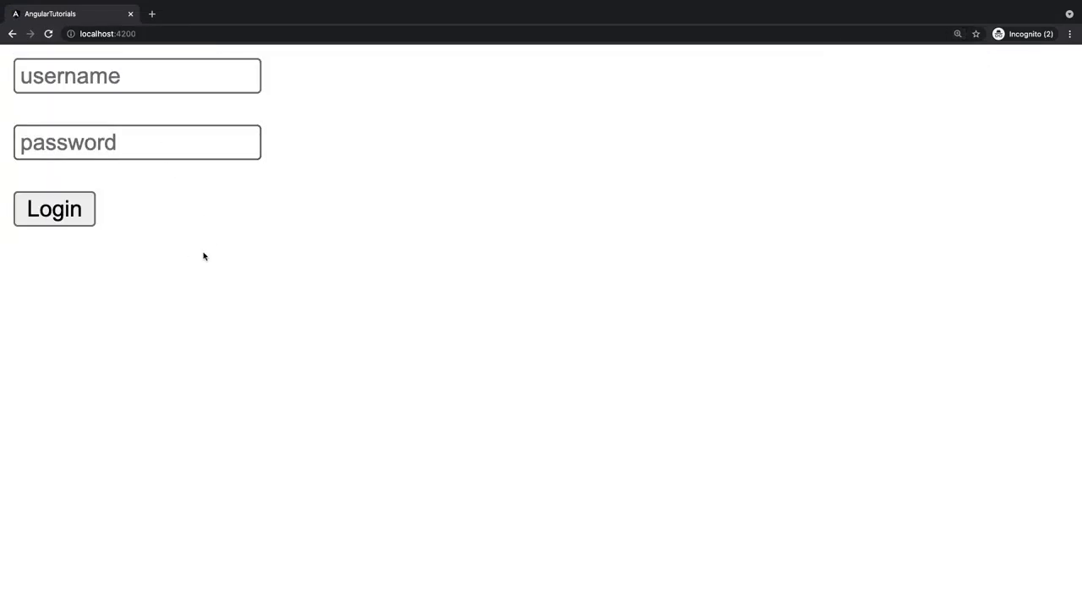
{"action": "mouse_move", "coordinate": [274, 231]}
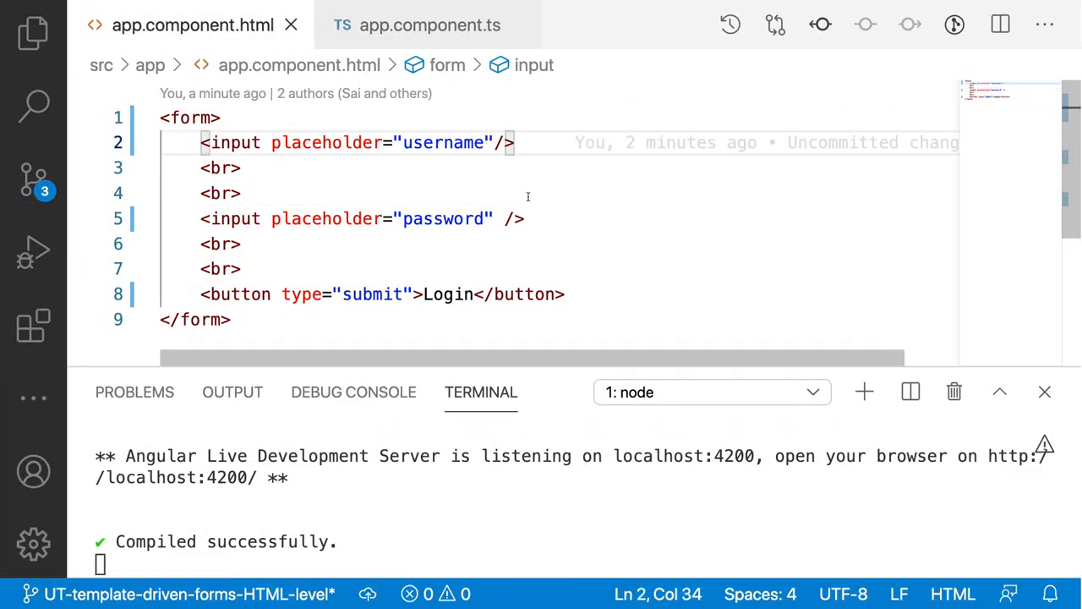
In app.component.ts, add loginFormObj = { username: '', password: '' } to AppComponent
{"action": "left_click", "coordinate": [430, 24]}
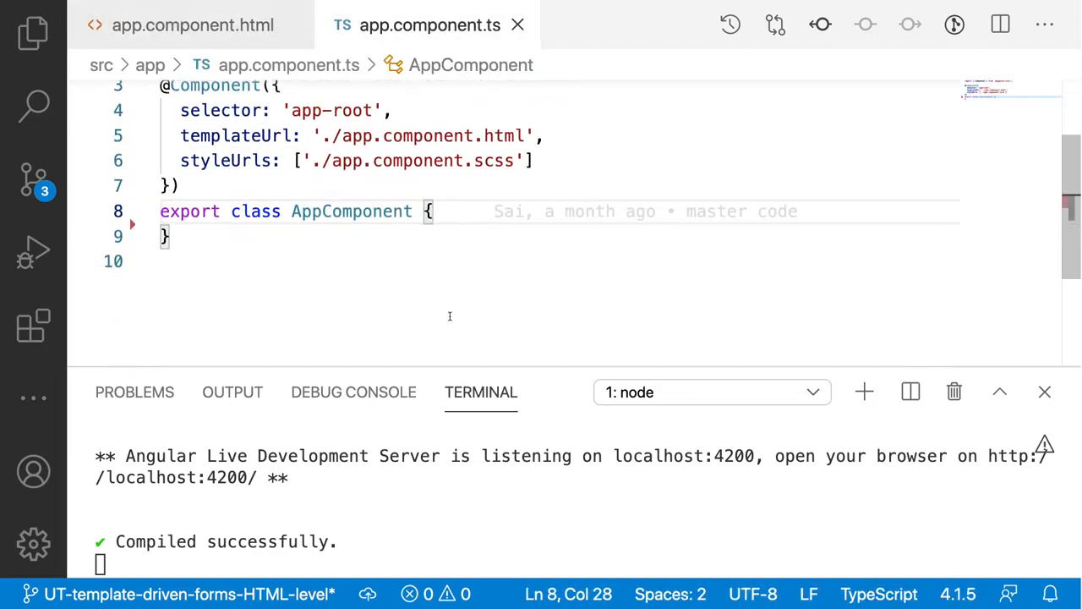
{"action": "key", "text": "Enter"}
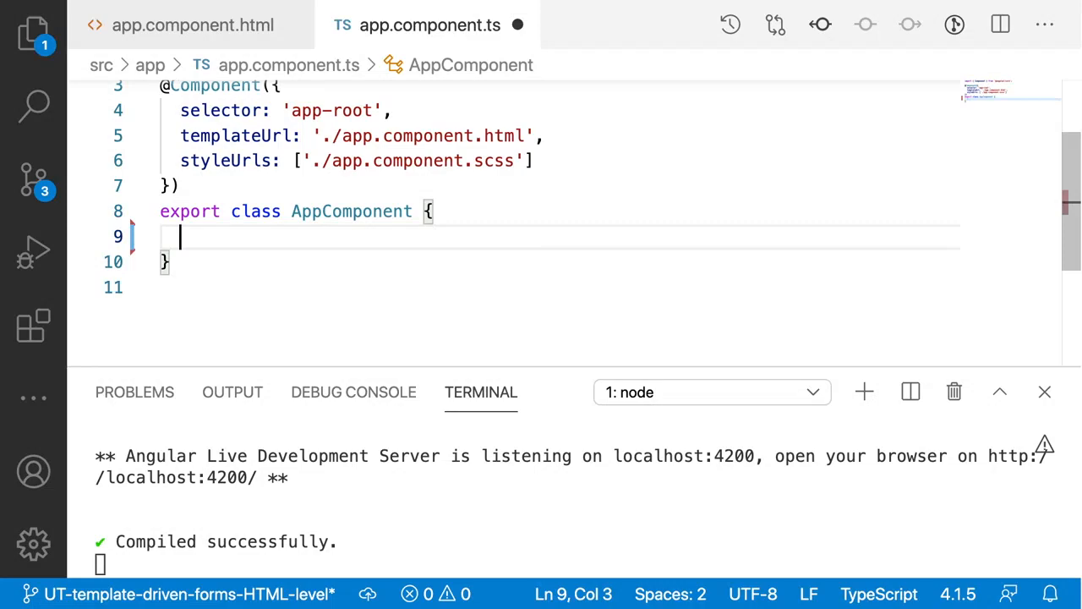
{"action": "type", "text": "loginFormObj = {"}
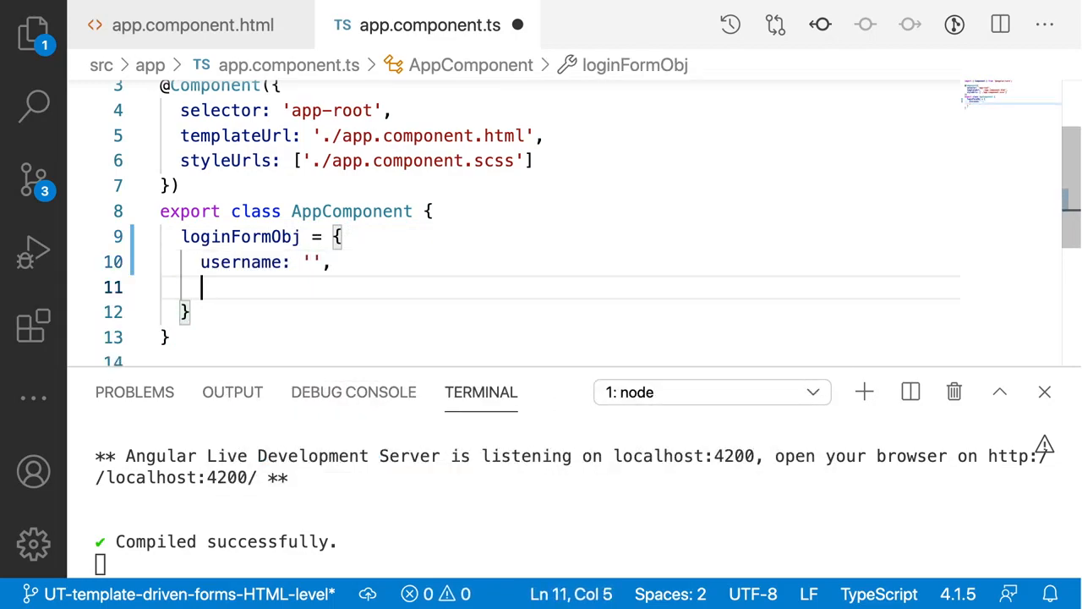
{"action": "type", "text": "password: ''"}
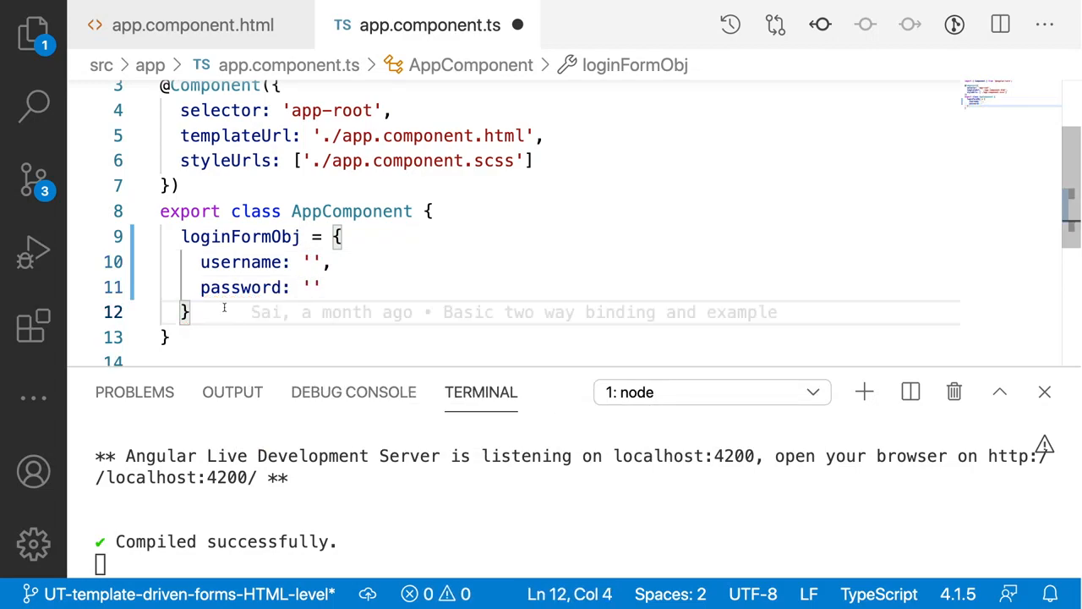
{"action": "double_click", "coordinate": [240, 237]}
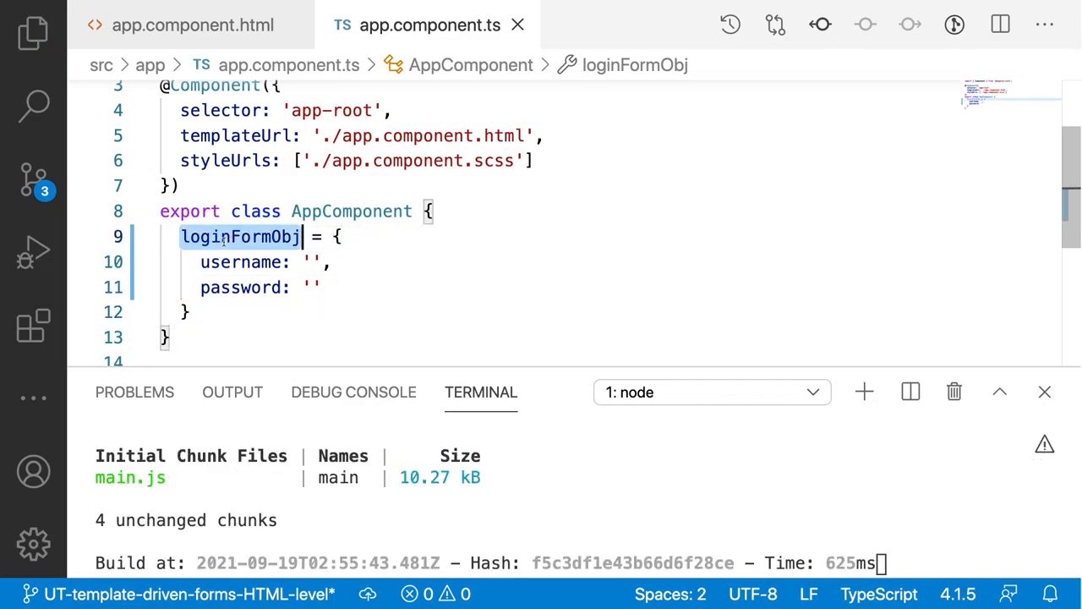
Add [(ngModel)] bindings to loginFormObj.username and loginFormObj.password on the two inputs
{"action": "left_click", "coordinate": [192, 24]}
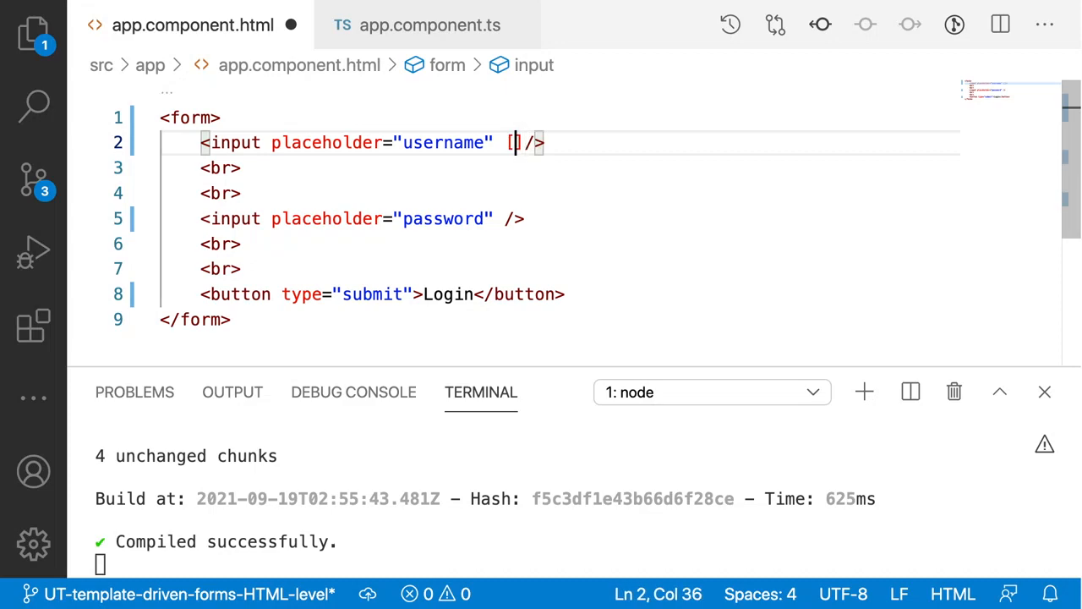
{"action": "type", "text": "(ng)"}
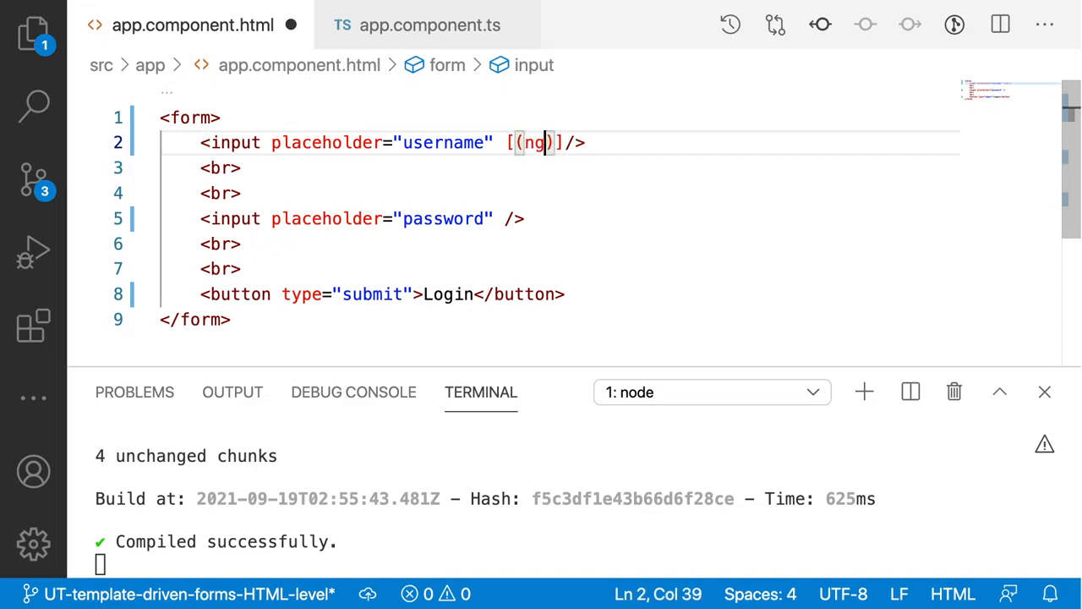
{"action": "type", "text": "Modal)]=\"\""}
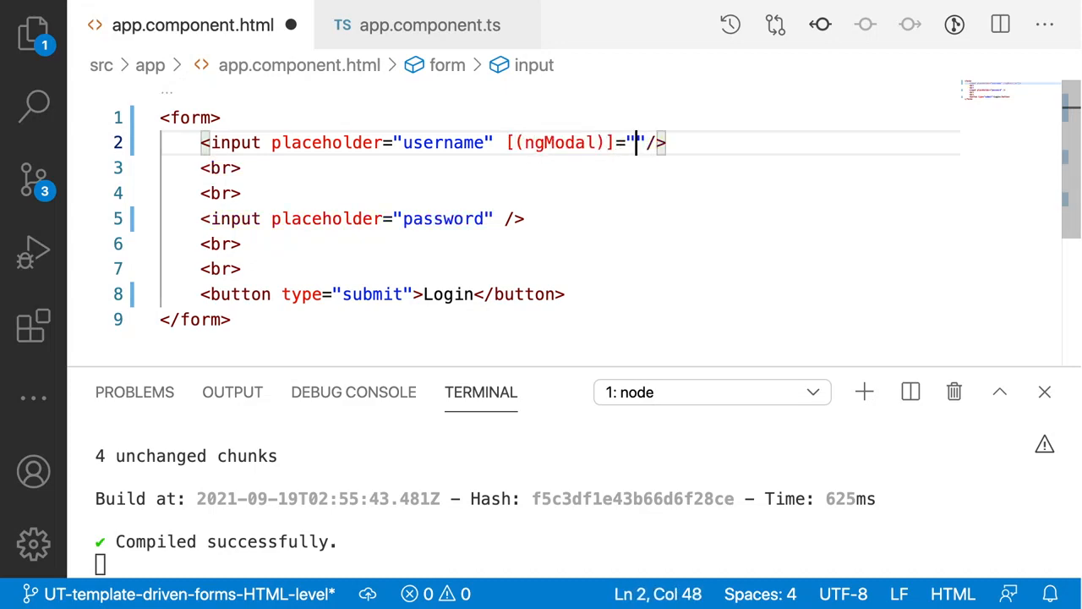
{"action": "type", "text": "loginFormObj"}
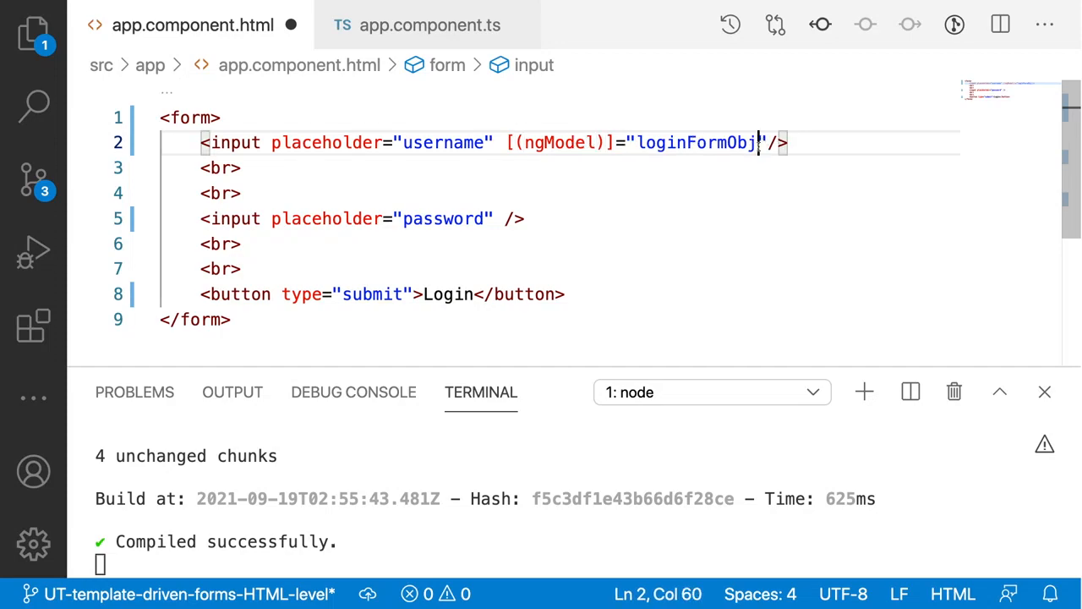
{"action": "type", "text": ".username"}
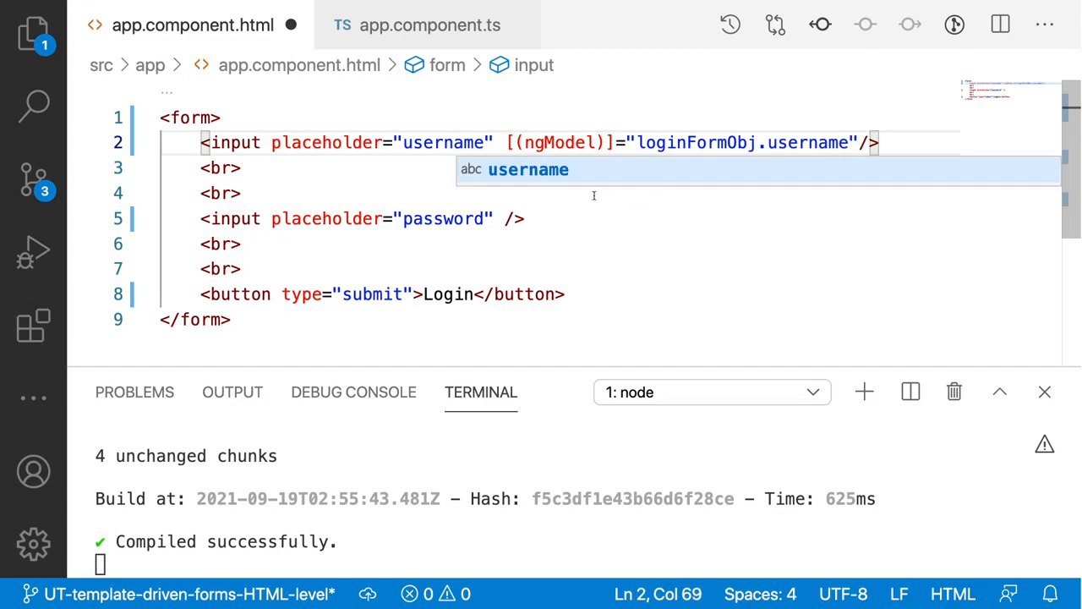
{"action": "left_click_drag", "start_coordinate": [507, 142], "coordinate": [850, 142]}
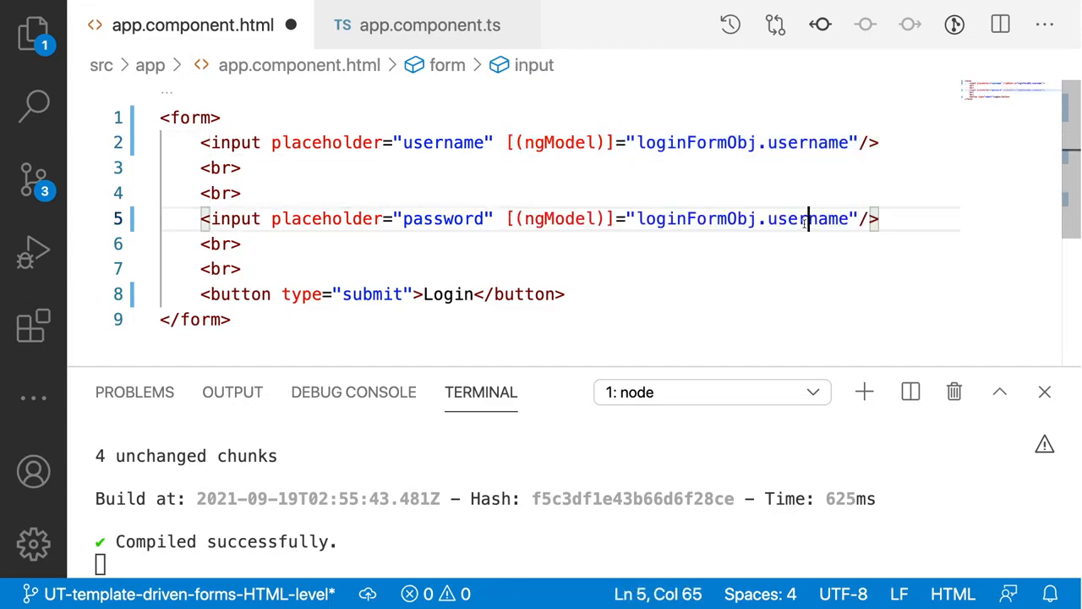
{"action": "type", "text": "passwoer"}
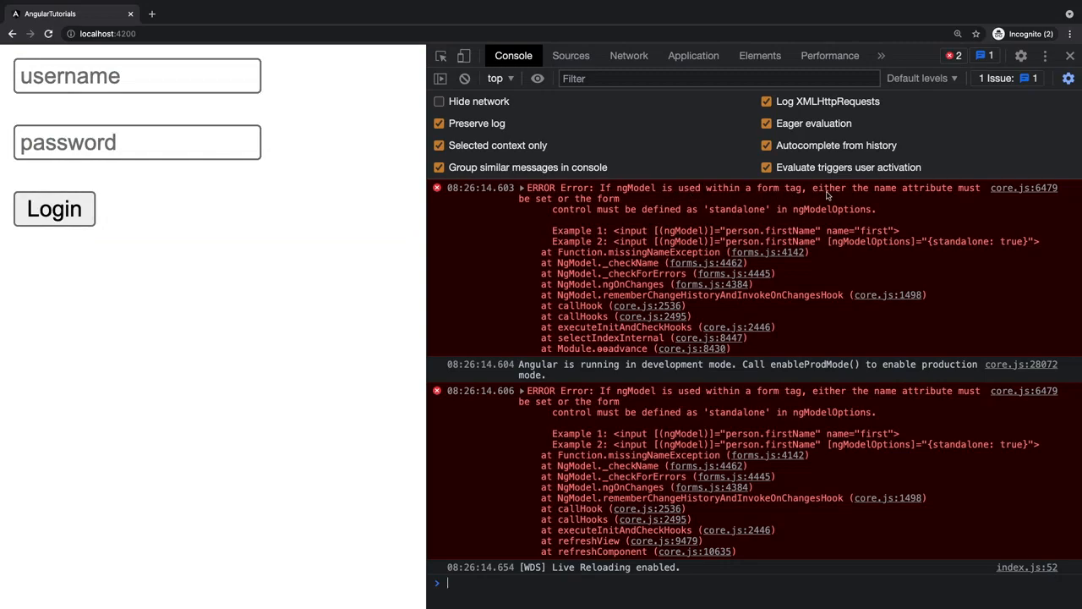
{"action": "mouse_move", "coordinate": [552, 212]}
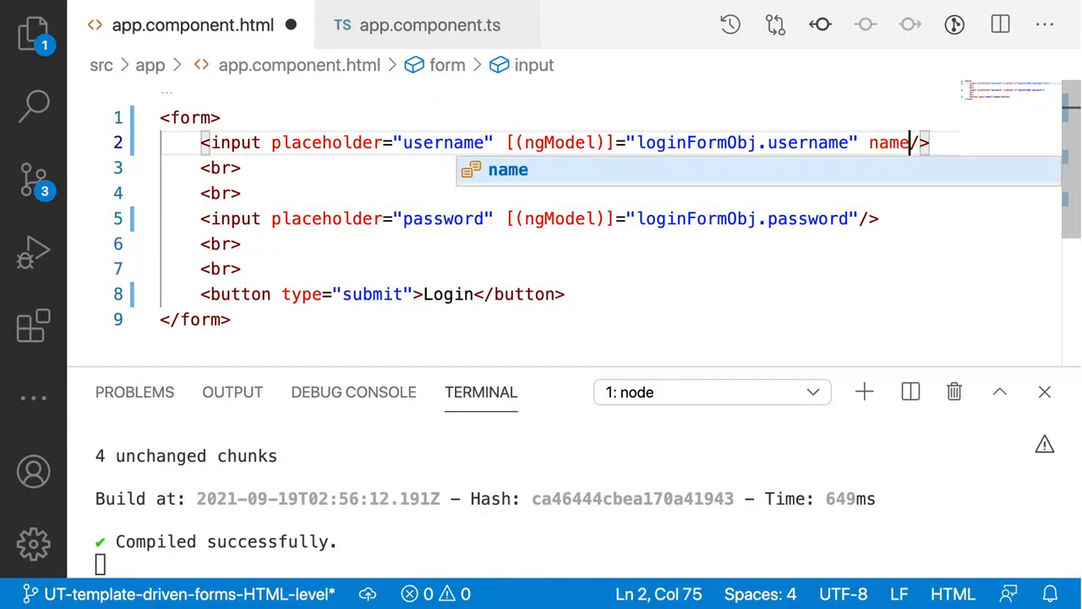
Add name="username" and name="password" attributes to the inputs, reformat and save
{"action": "type", "text": "=\"username\""}
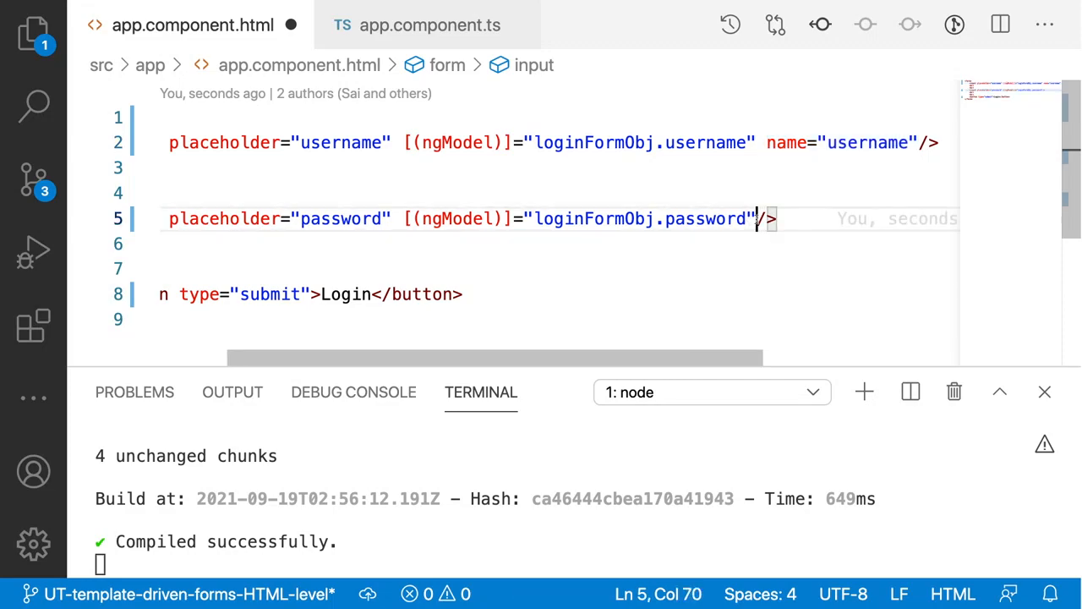
{"action": "type", "text": "name=\"username\""}
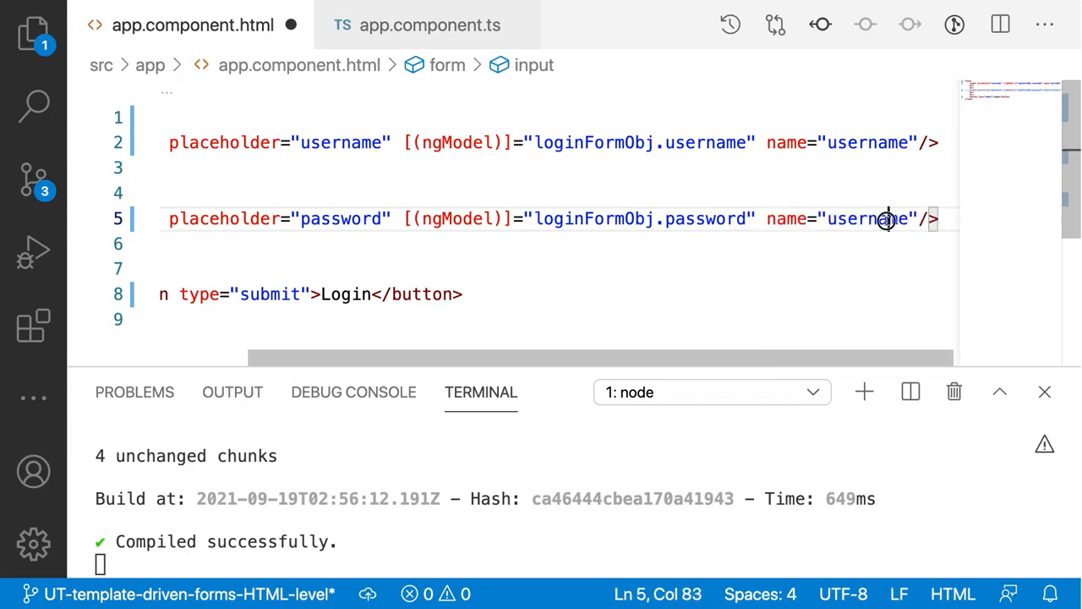
{"action": "type", "text": "password"}
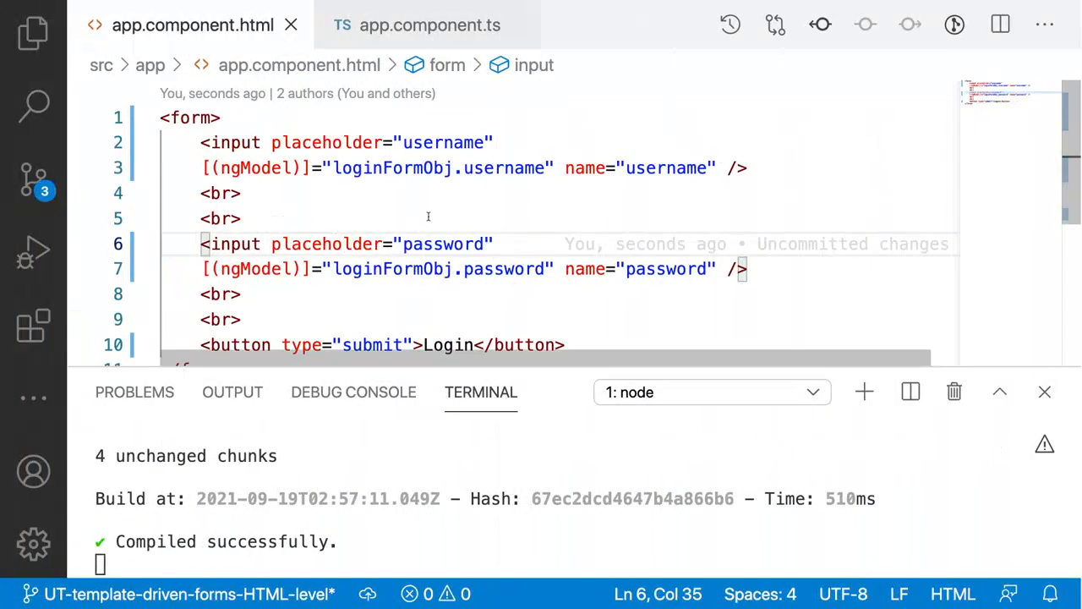
{"action": "double_click", "coordinate": [666, 268]}
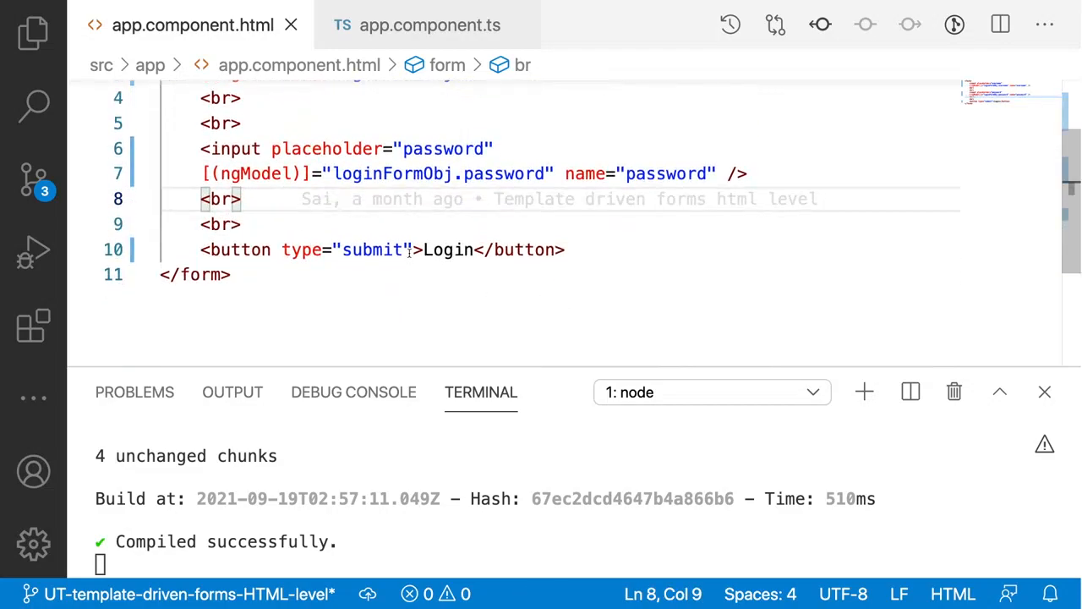
{"action": "double_click", "coordinate": [371, 250]}
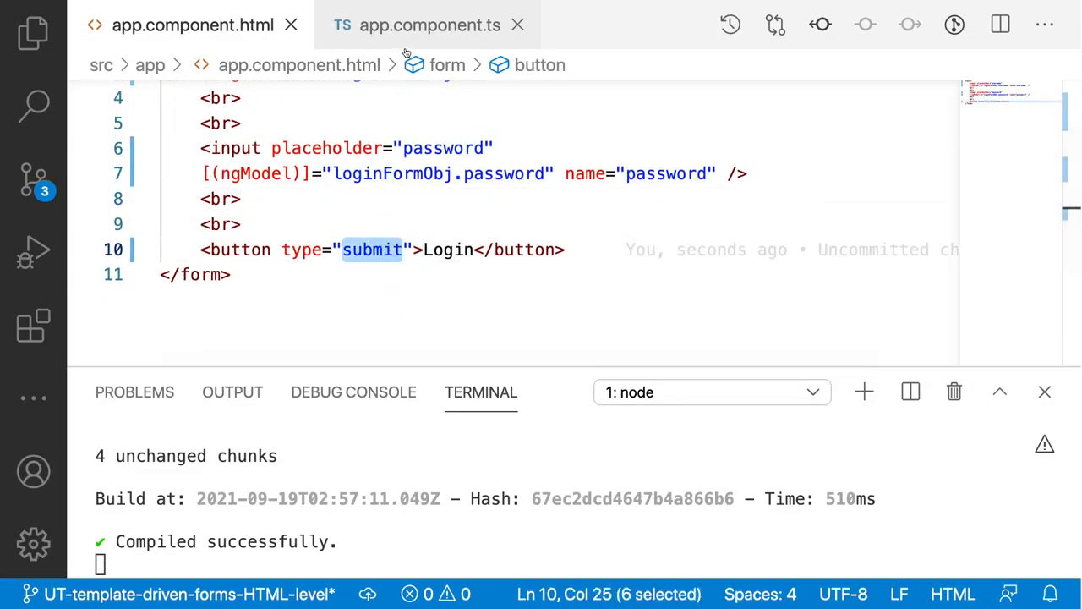
In app.component.ts, add loginSubmit() { console.log(this.loginFormObj); } to AppComponent
{"action": "left_click", "coordinate": [430, 25]}
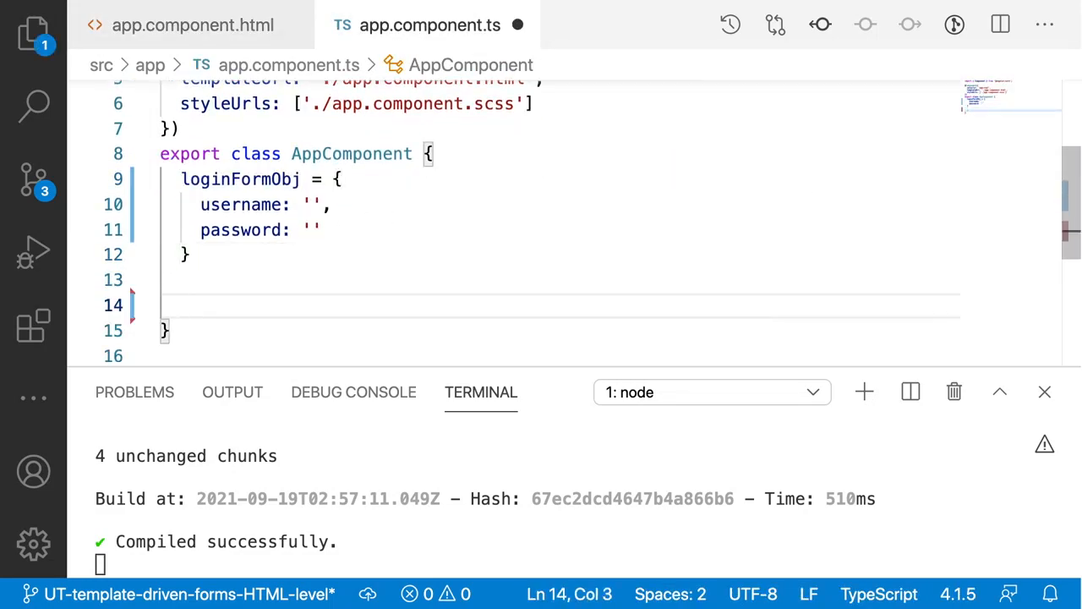
{"action": "type", "text": "loginSubmit() {"}
{"action": "type", "text": "console."}
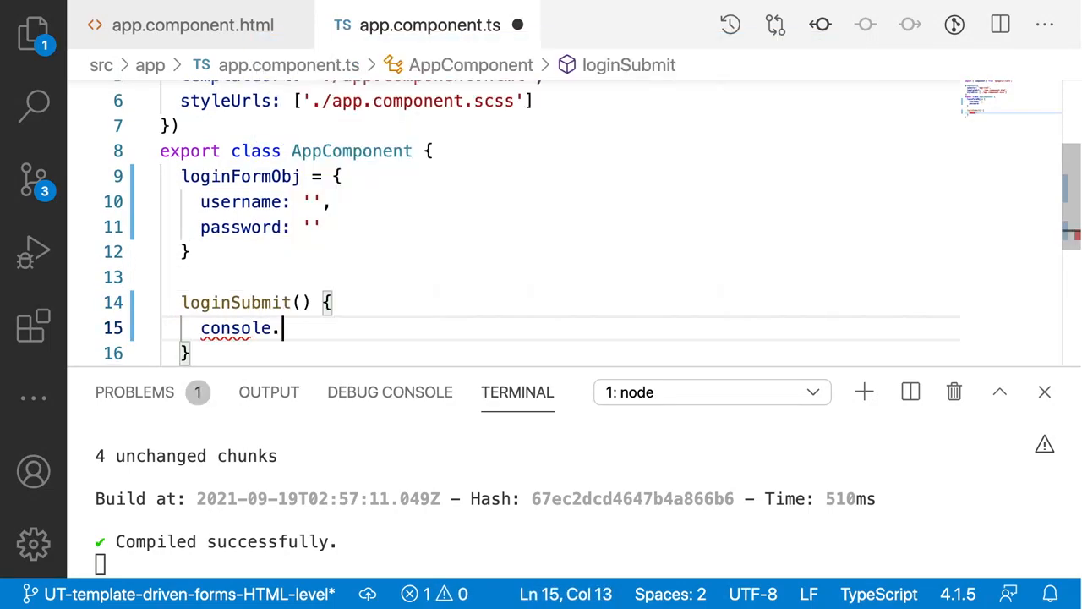
{"action": "type", "text": "log(th"}
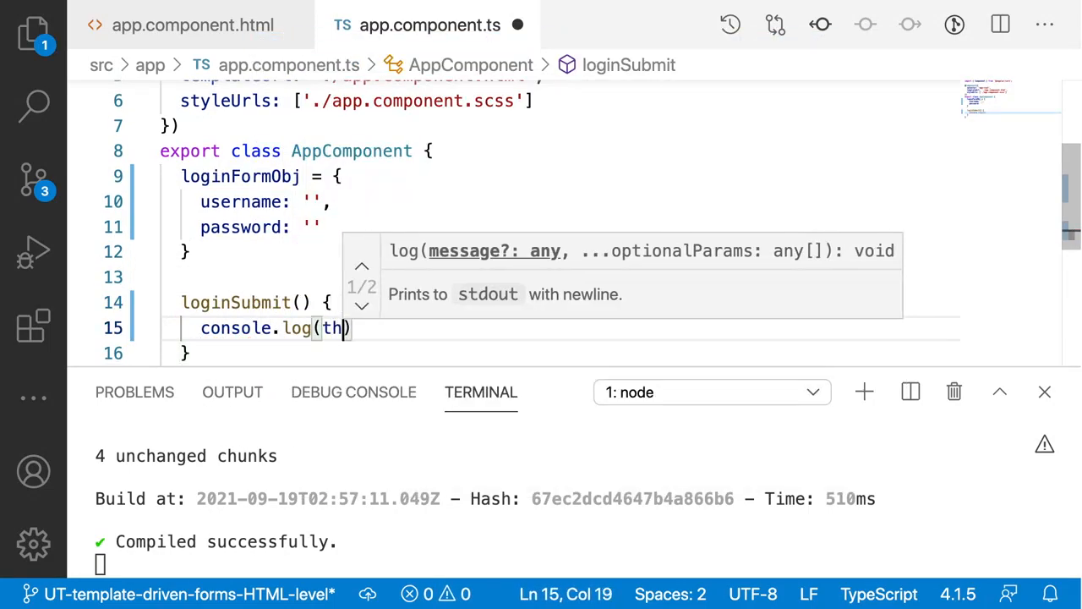
{"action": "type", "text": "is.loginFormObj"}
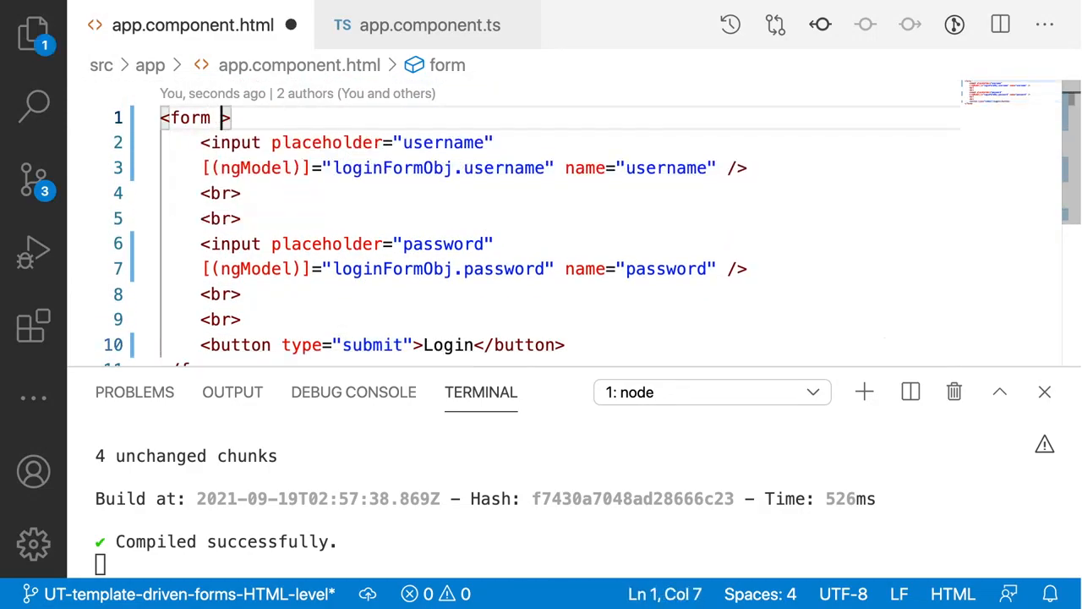
Add (ngSubmit)="loginSubmit()" to the opening <form> tag in app.component.html
{"action": "type", "text": "("}
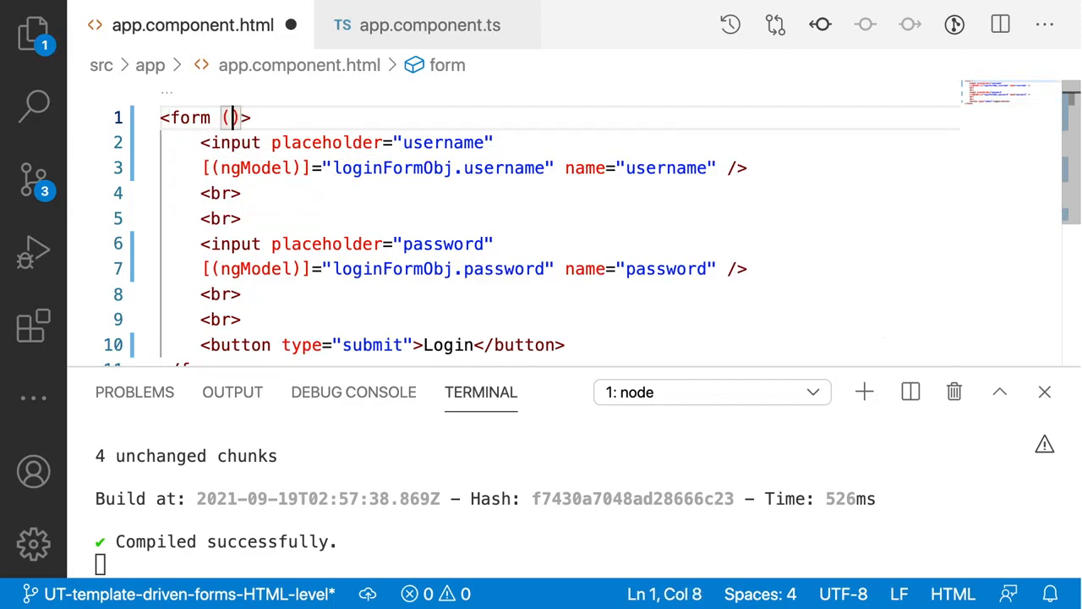
{"action": "type", "text": "ngSubmit"}
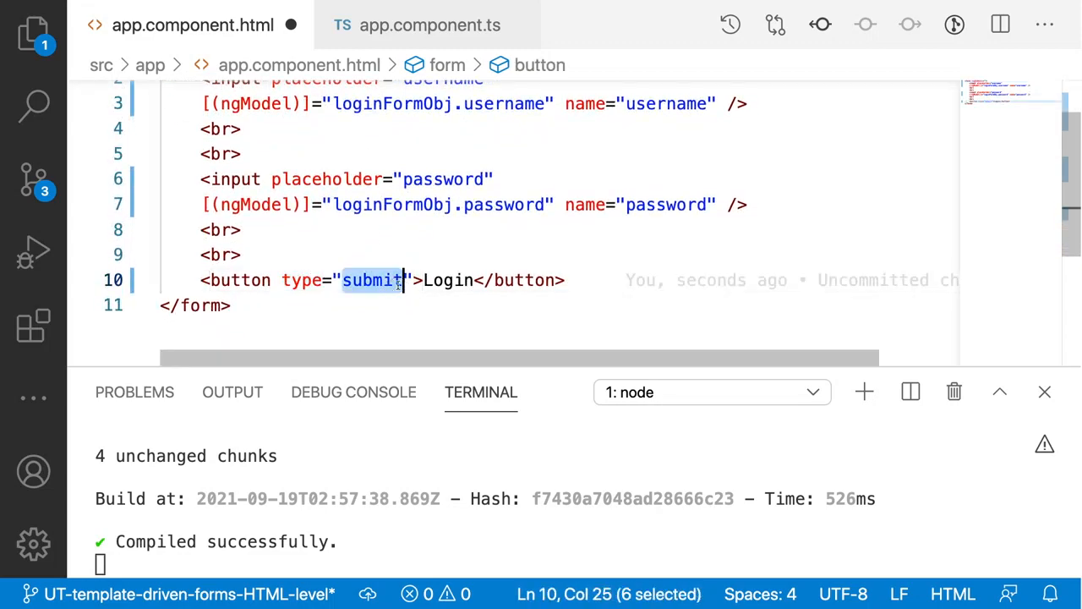
{"action": "left_click", "coordinate": [430, 25]}
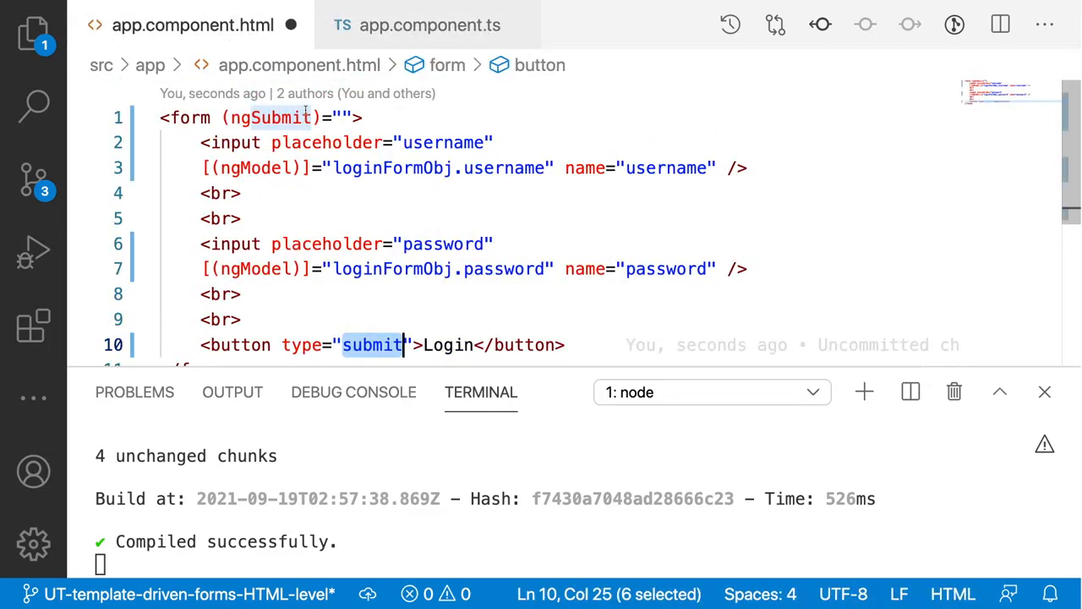
{"action": "type", "text": "loginSubmit("}
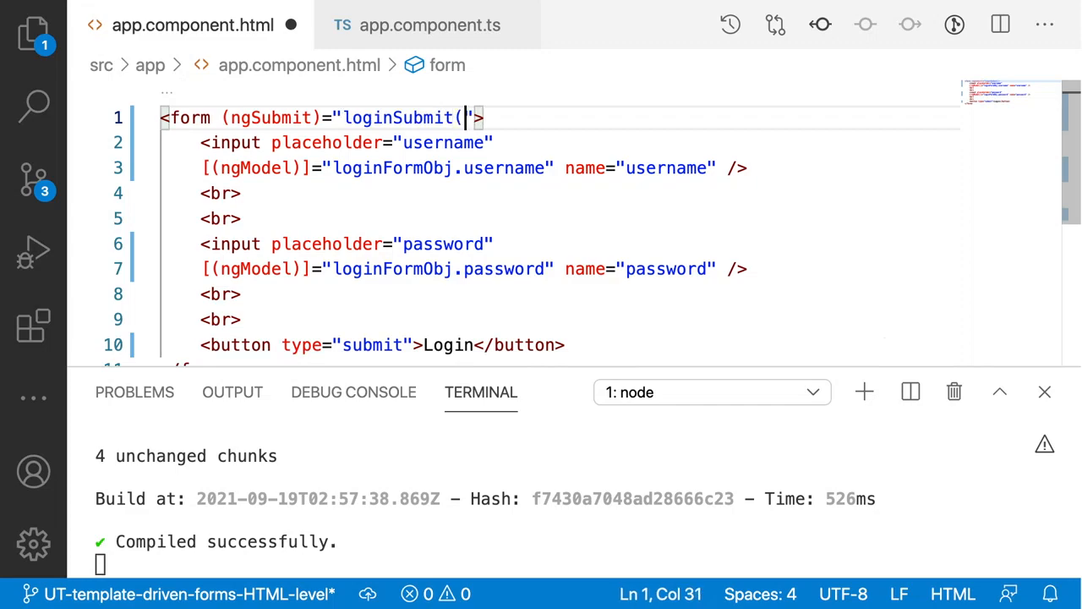
{"action": "type", "text": ")"}
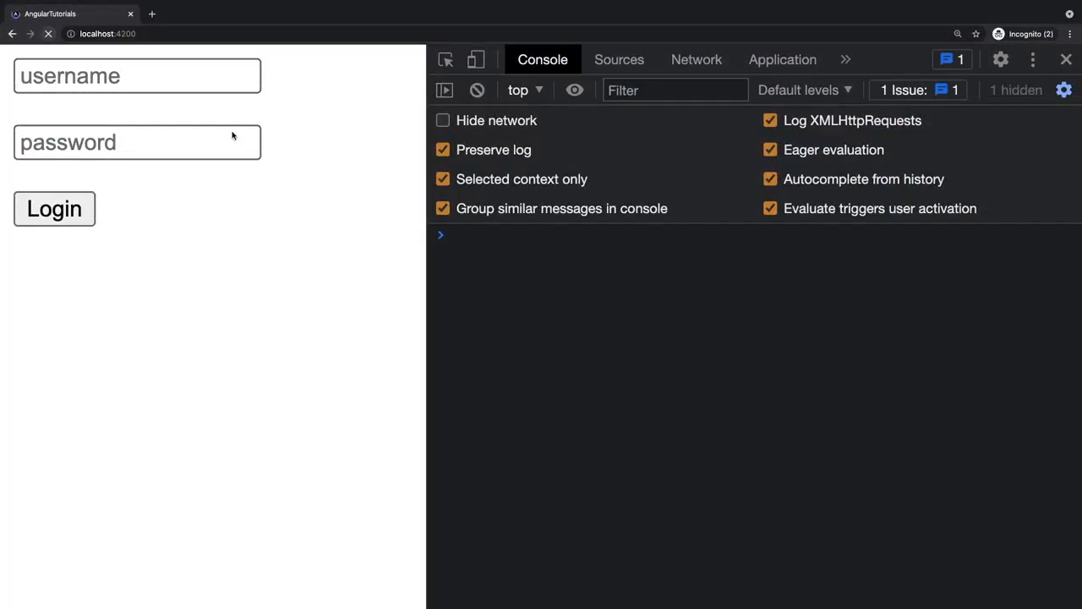
Fill in the username field, submit with Login, and expand the logged credentials object
{"action": "left_click", "coordinate": [136, 75]}
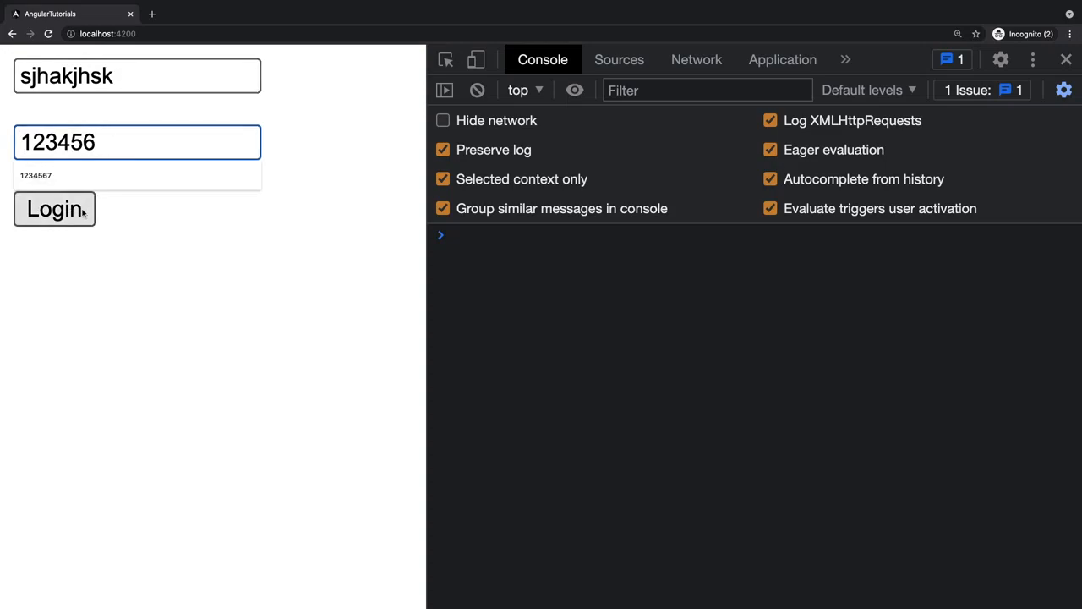
{"action": "left_click", "coordinate": [54, 209]}
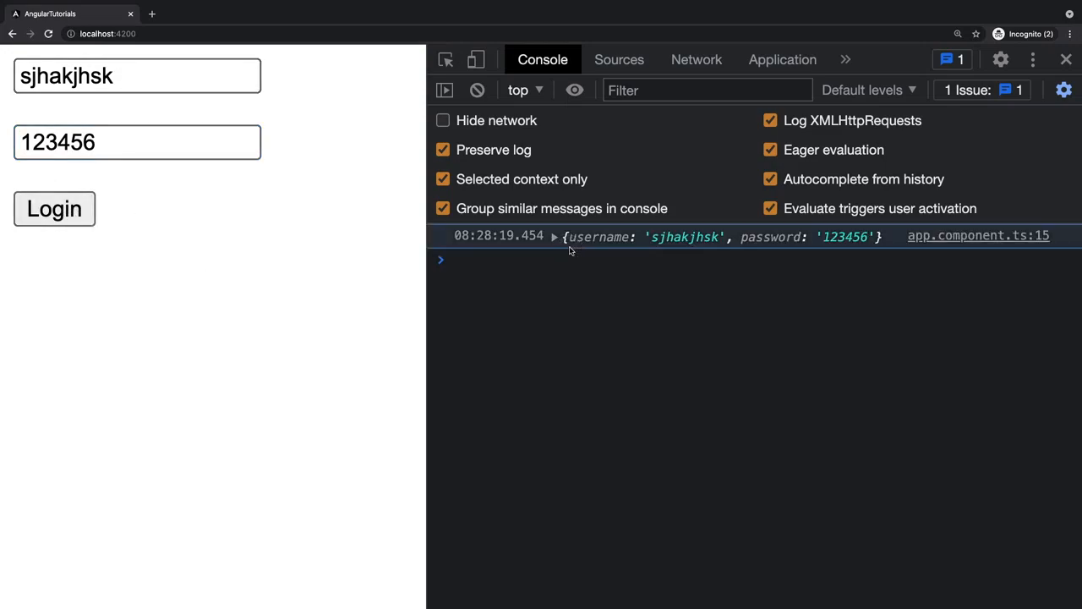
{"action": "left_click", "coordinate": [556, 236]}
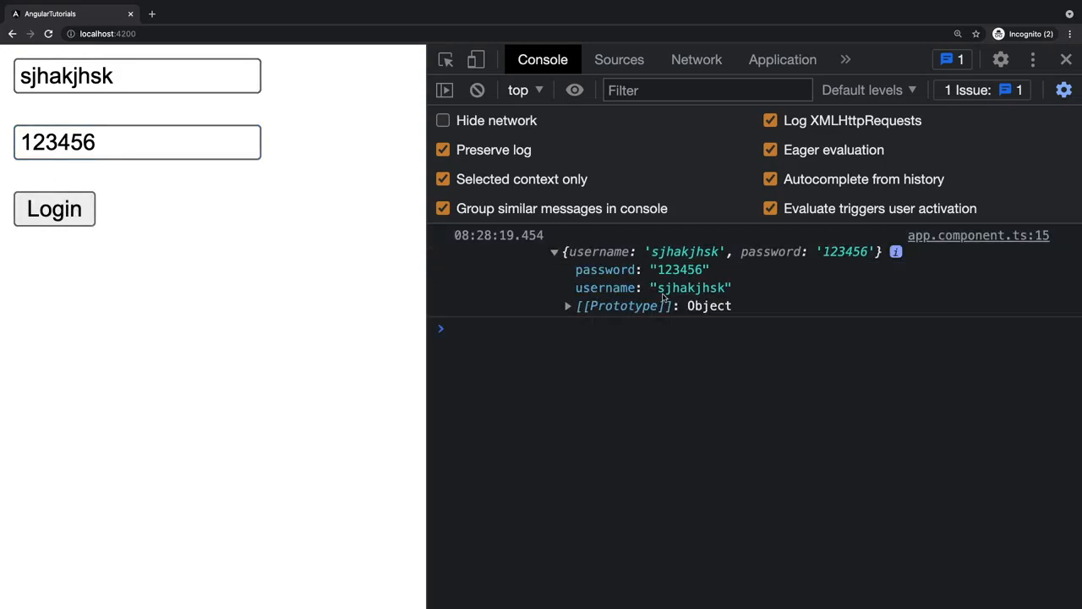
{"action": "mouse_move", "coordinate": [606, 288]}
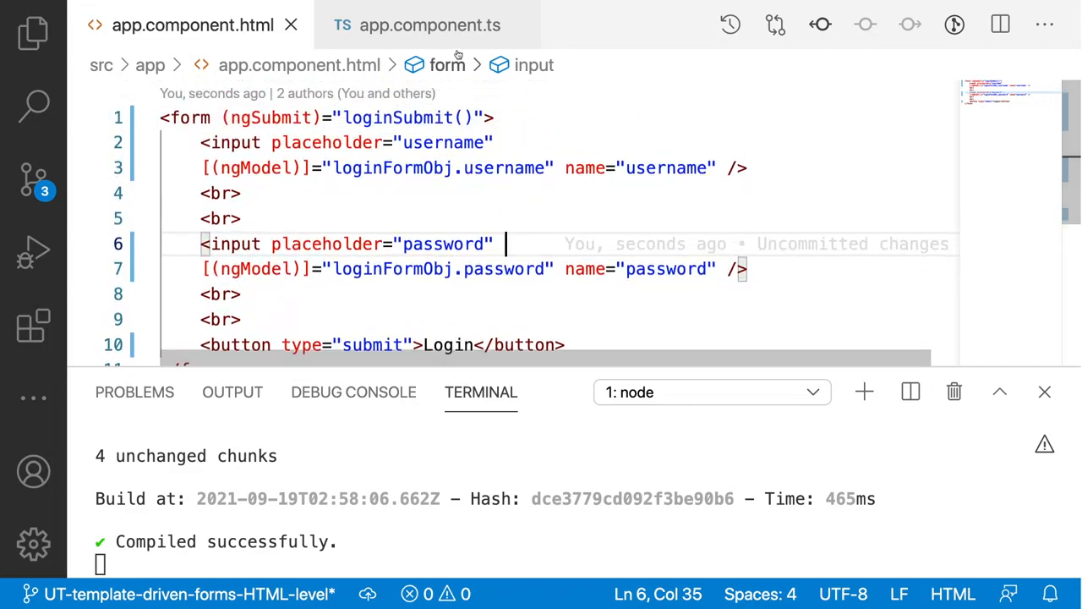
{"action": "left_click", "coordinate": [429, 25]}
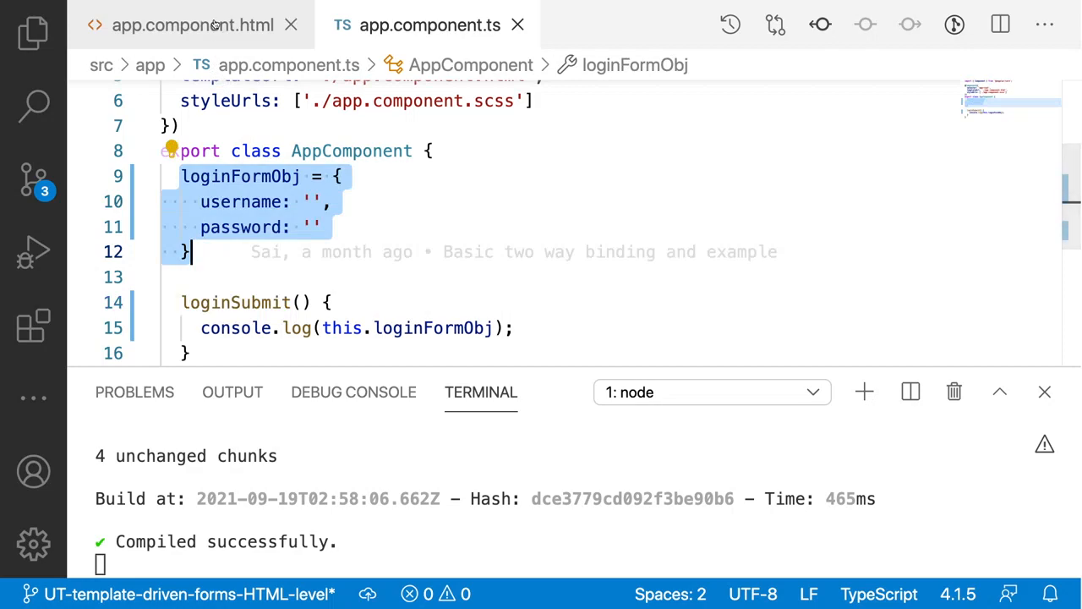
{"action": "left_click", "coordinate": [192, 25]}
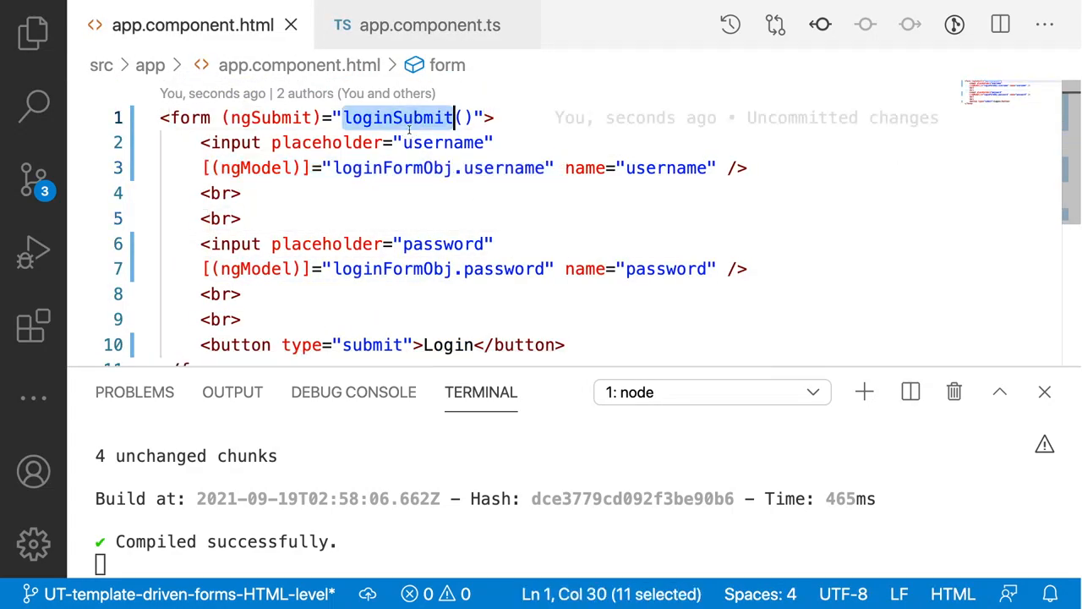
{"action": "left_click", "coordinate": [430, 25]}
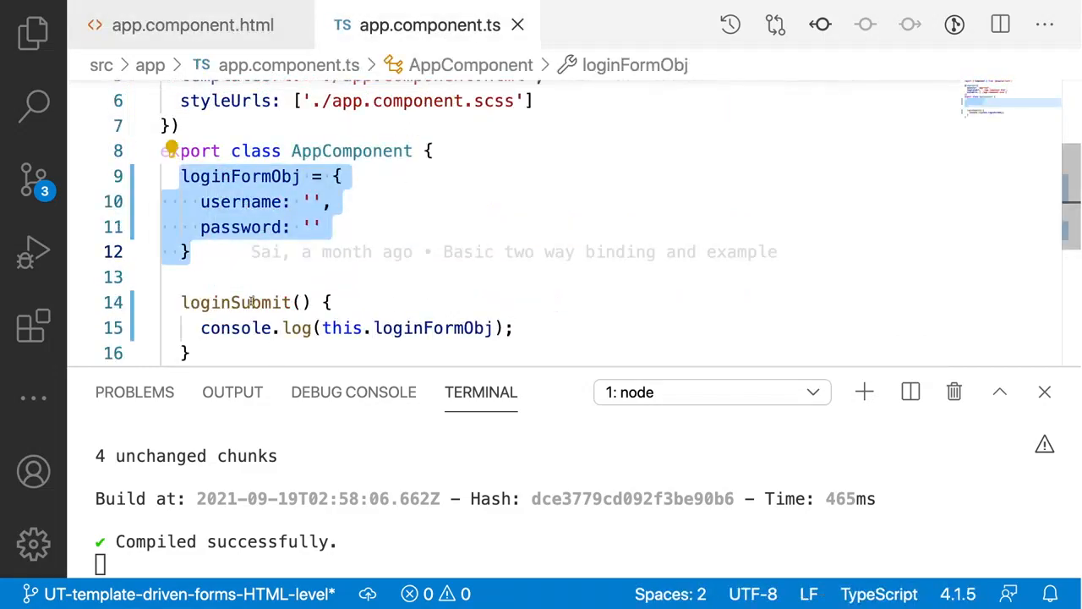
{"action": "left_click", "coordinate": [192, 24]}
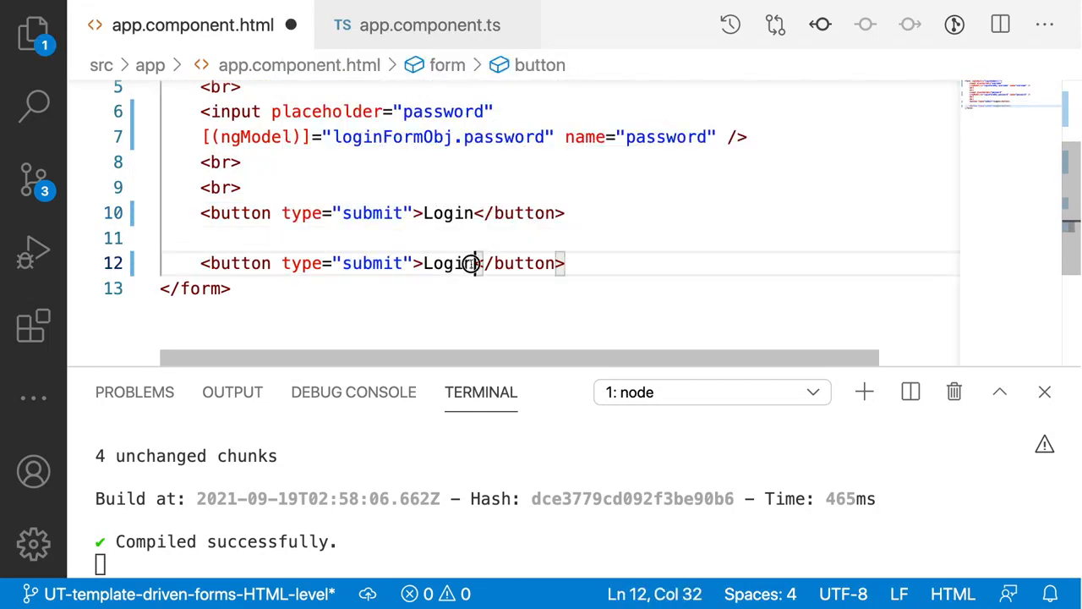
Label the duplicated button 'Check submit' and compare it with the Login button
{"action": "type", "text": "Check submit"}
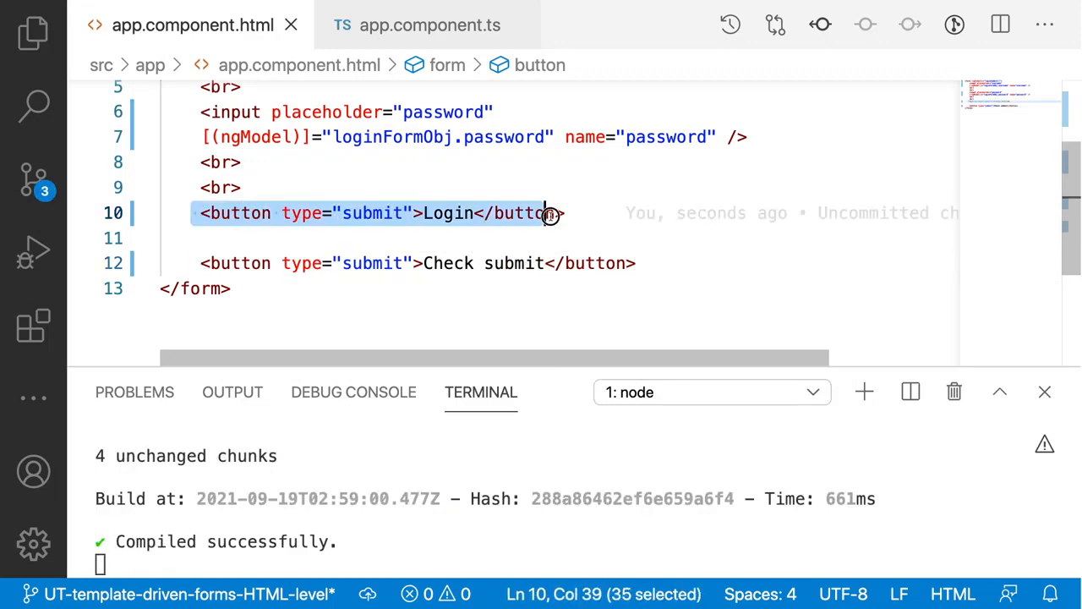
{"action": "left_click", "coordinate": [423, 263]}
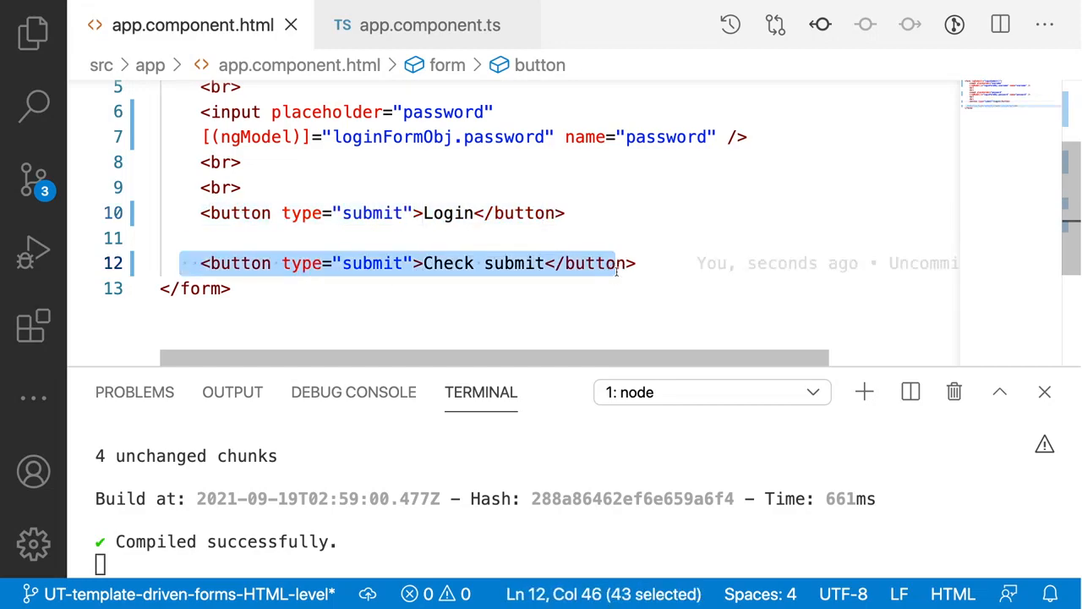
{"action": "left_click", "coordinate": [369, 263]}
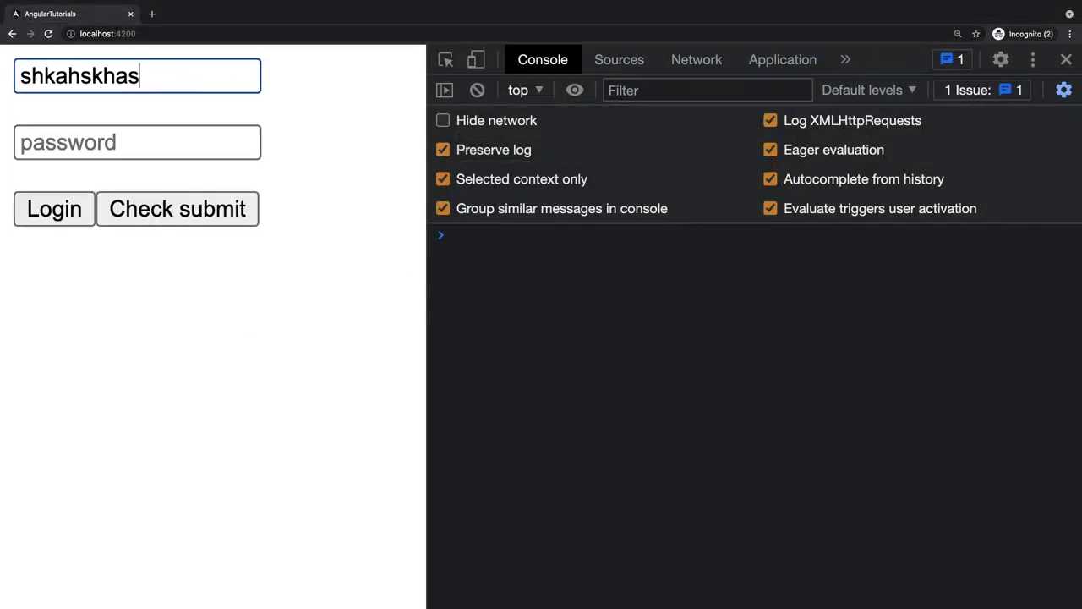
Enter 'slkjalkshjas' as a new value, submit, and expand the newly logged object
{"action": "type", "text": "slkjalkshjas"}
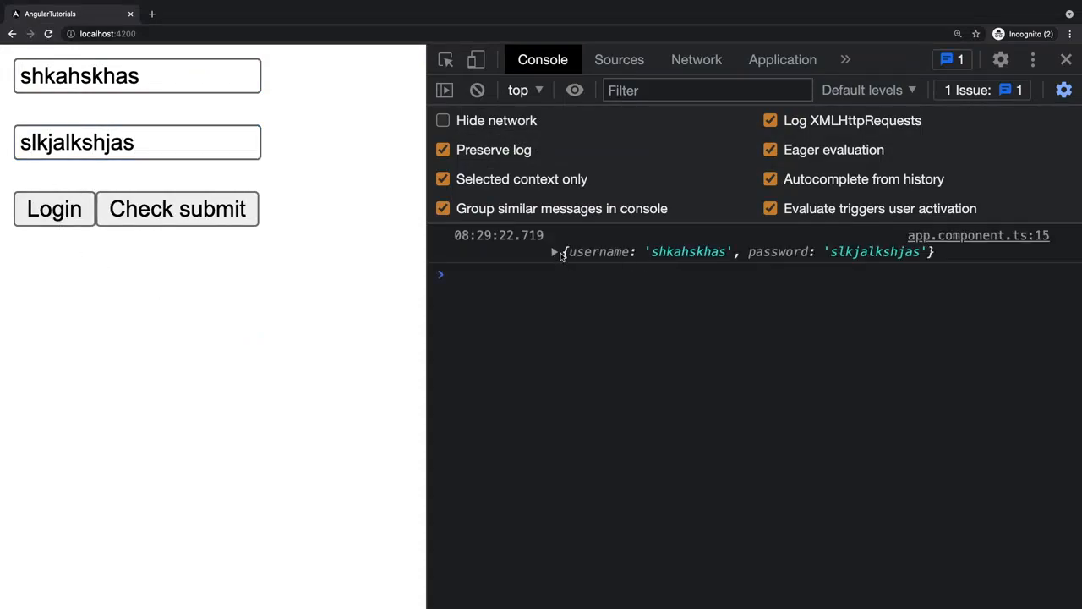
{"action": "left_click", "coordinate": [554, 252]}
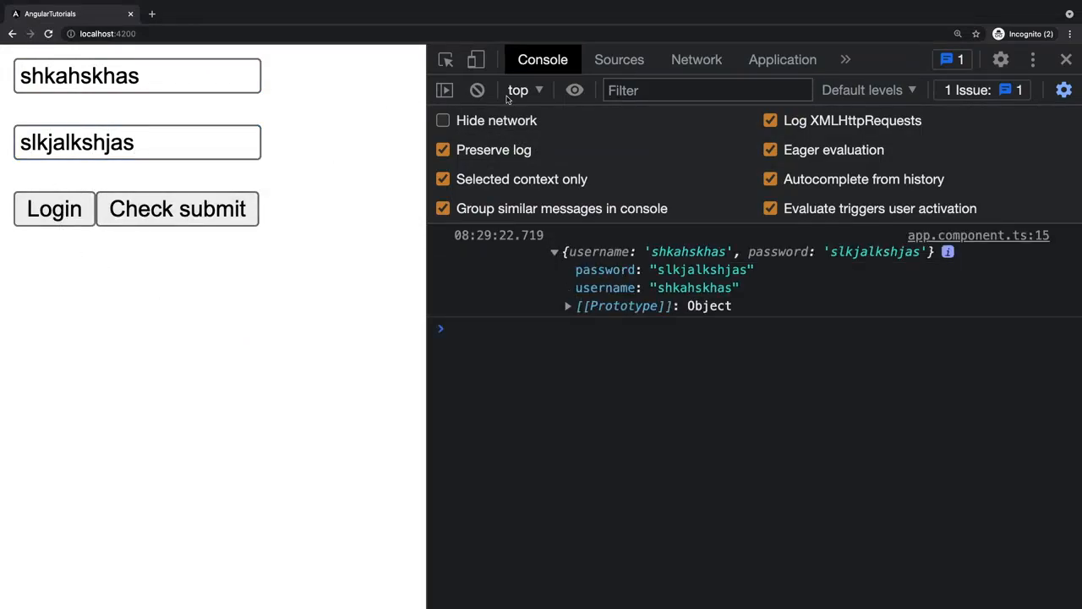
{"action": "left_click", "coordinate": [178, 209]}
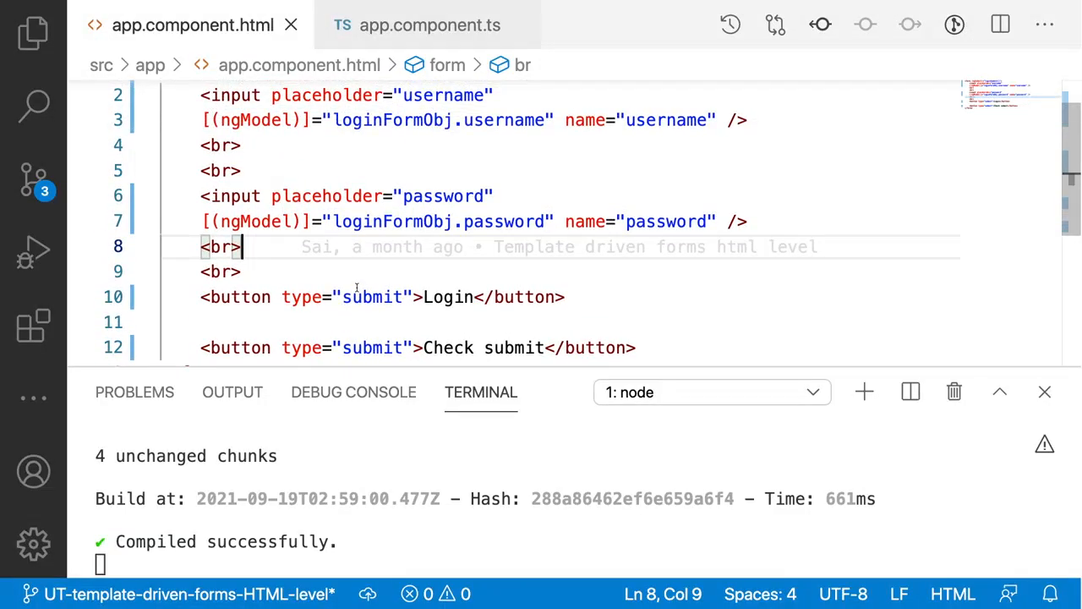
Delete the Check submit button line from app.component.html, leaving only Login
{"action": "scroll", "scroll_direction": "down", "scroll_amount": 3}
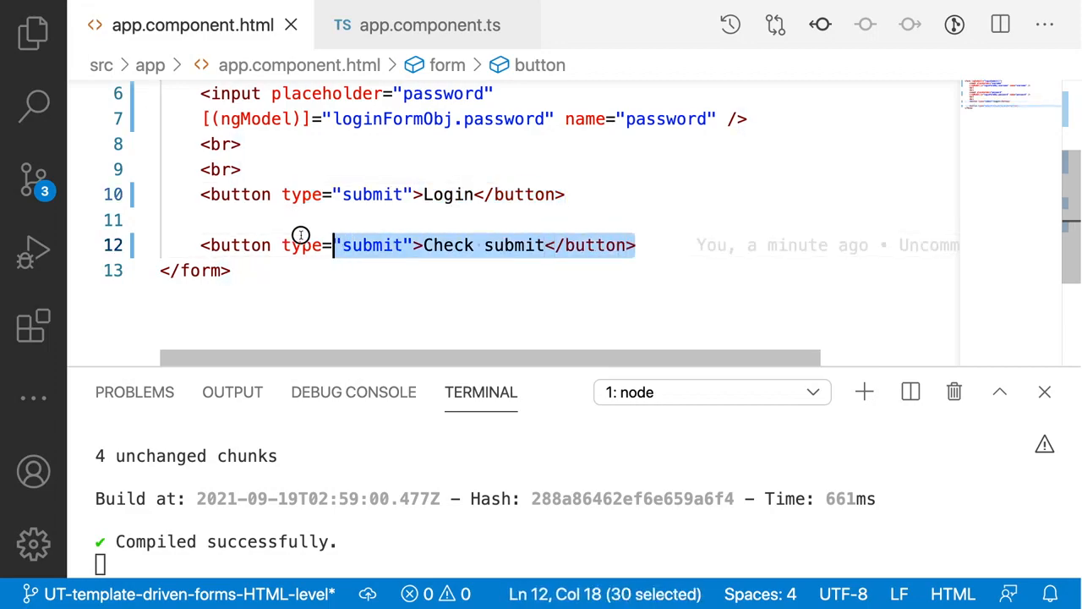
{"action": "key", "text": "Delete"}
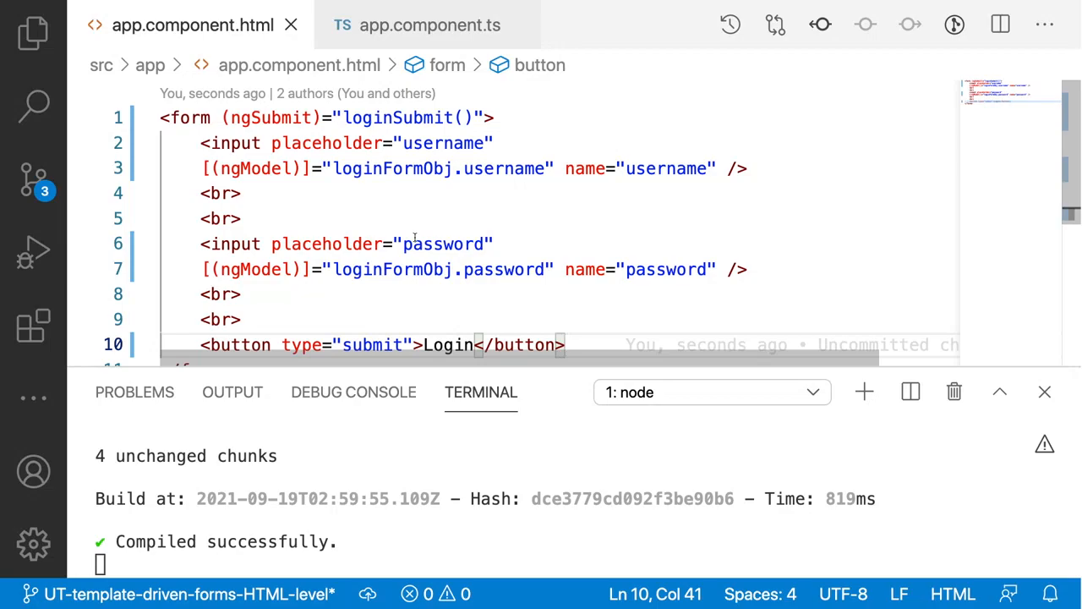
{"action": "left_click", "coordinate": [429, 25]}
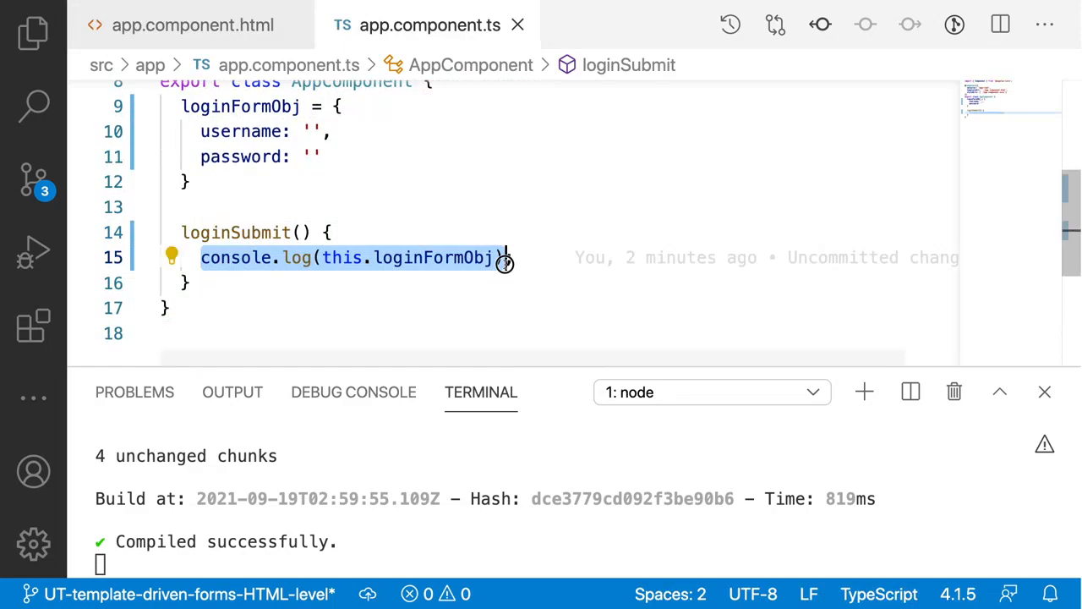
{"action": "double_click", "coordinate": [433, 258]}
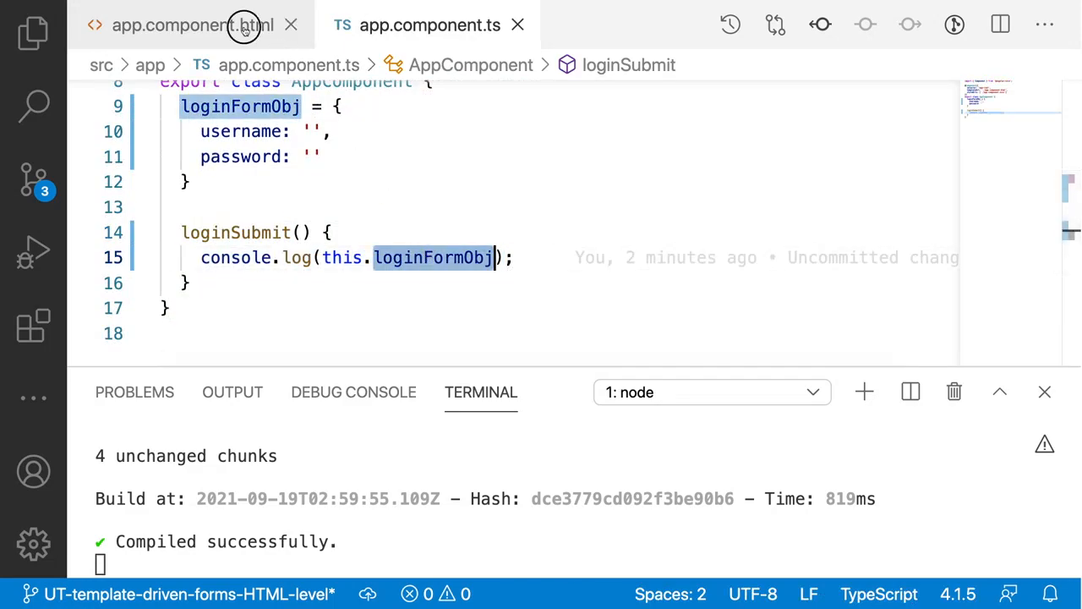
{"action": "left_click", "coordinate": [193, 25]}
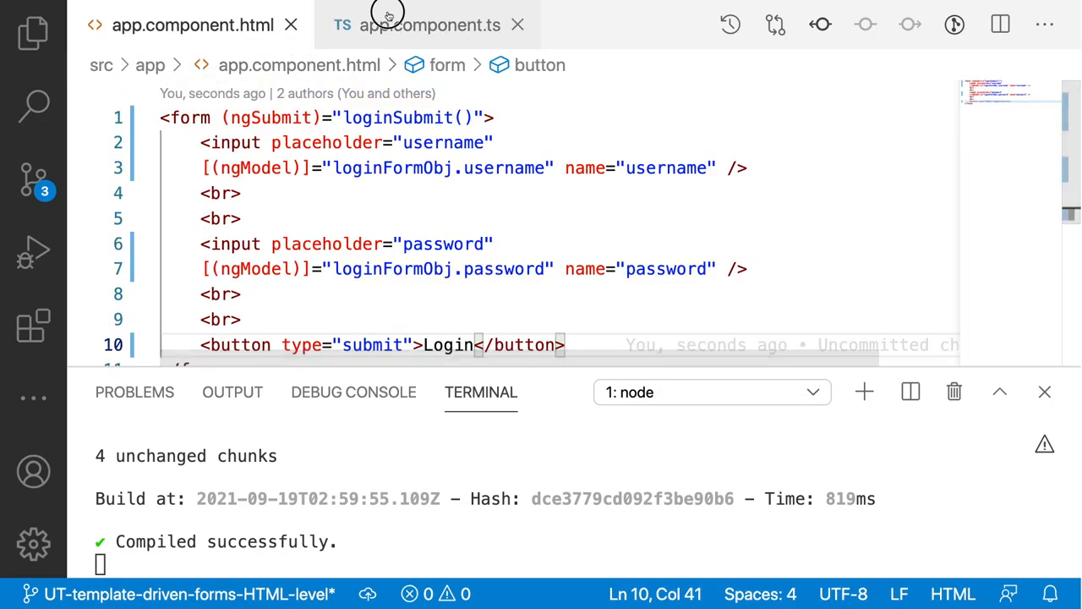
{"action": "left_click", "coordinate": [429, 25]}
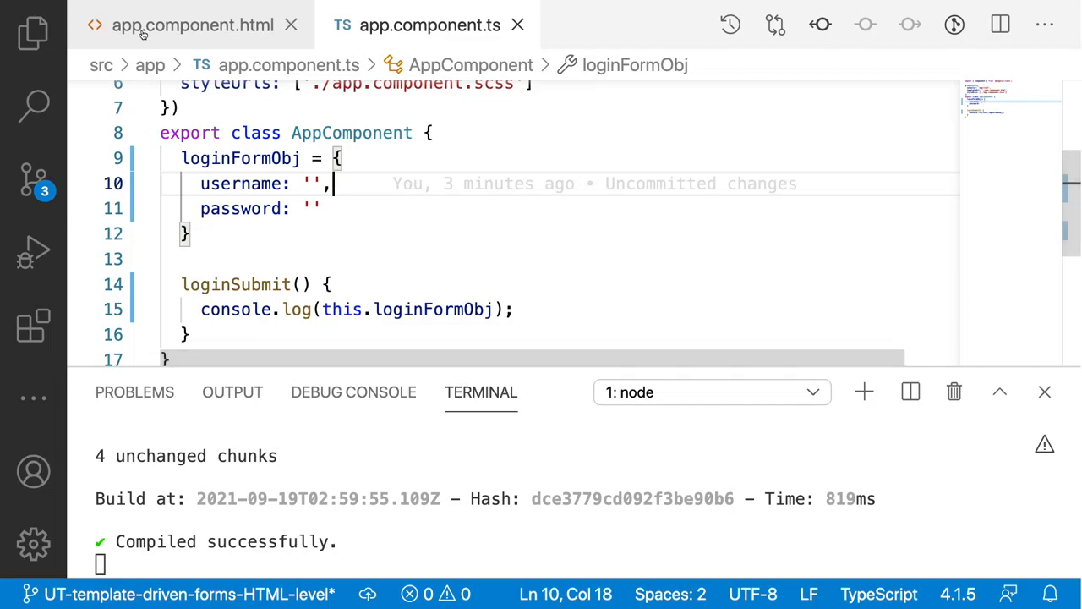
{"action": "left_click", "coordinate": [192, 25]}
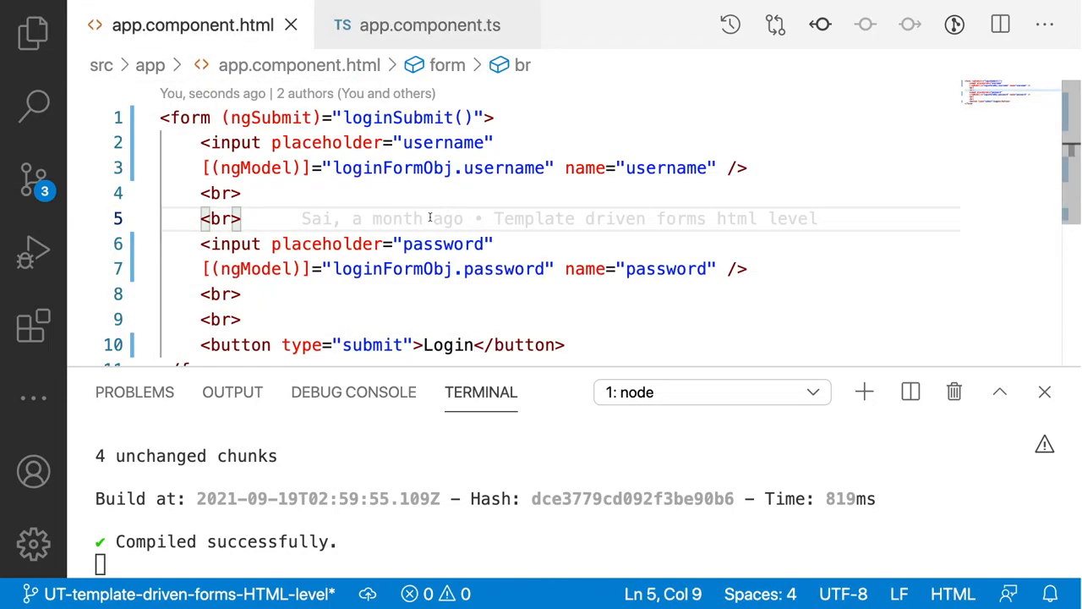